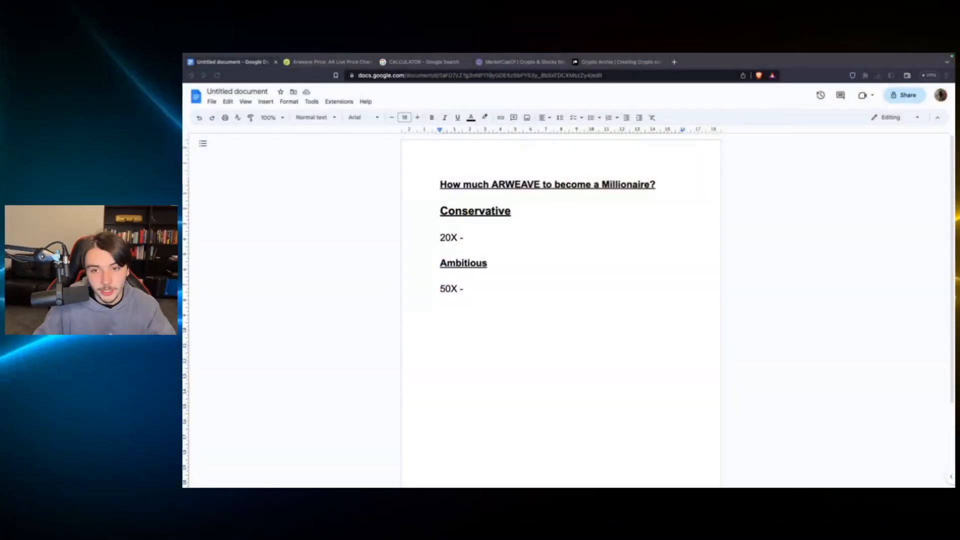
mouse_move(788, 280)
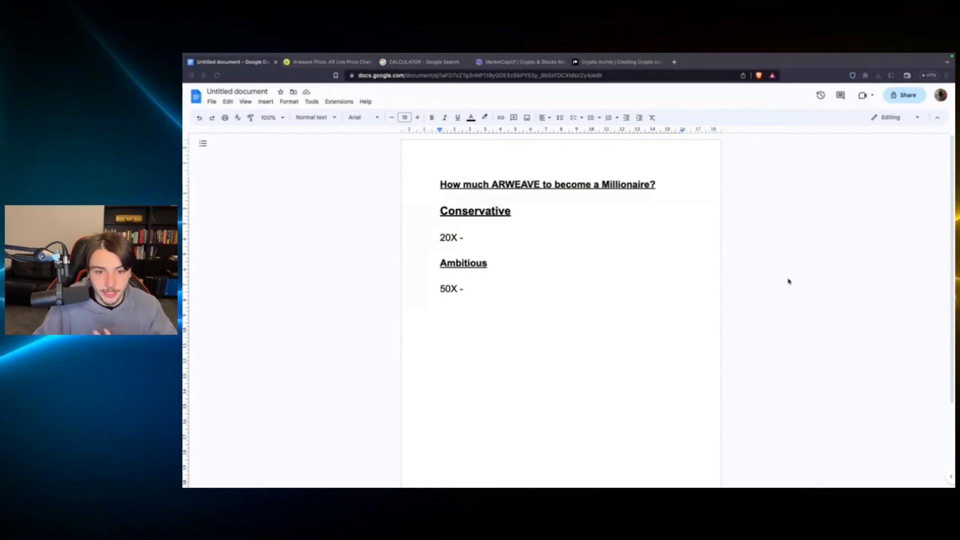
mouse_move(418, 99)
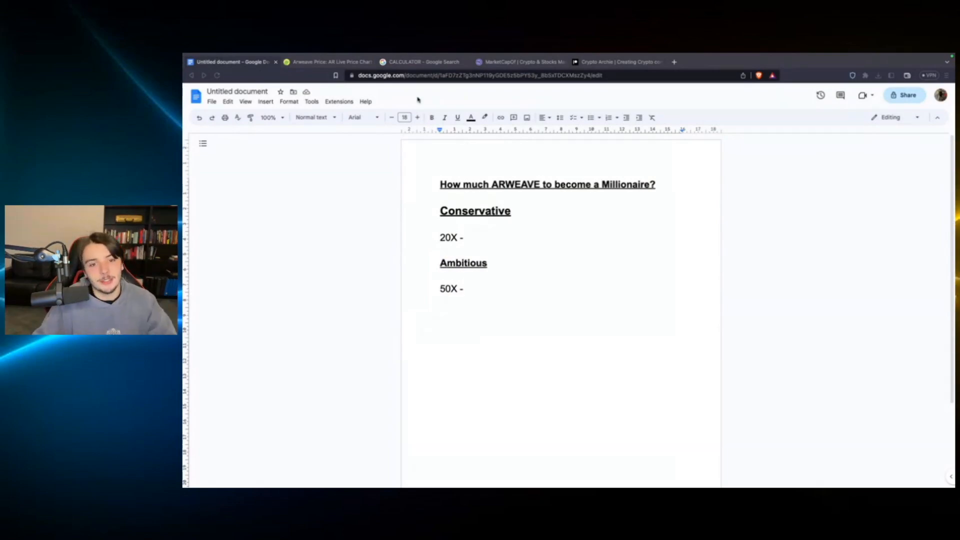
Step: Visit arweave.org, glance at CoinGecko, and scroll the Use page's projects and partners
click(328, 61)
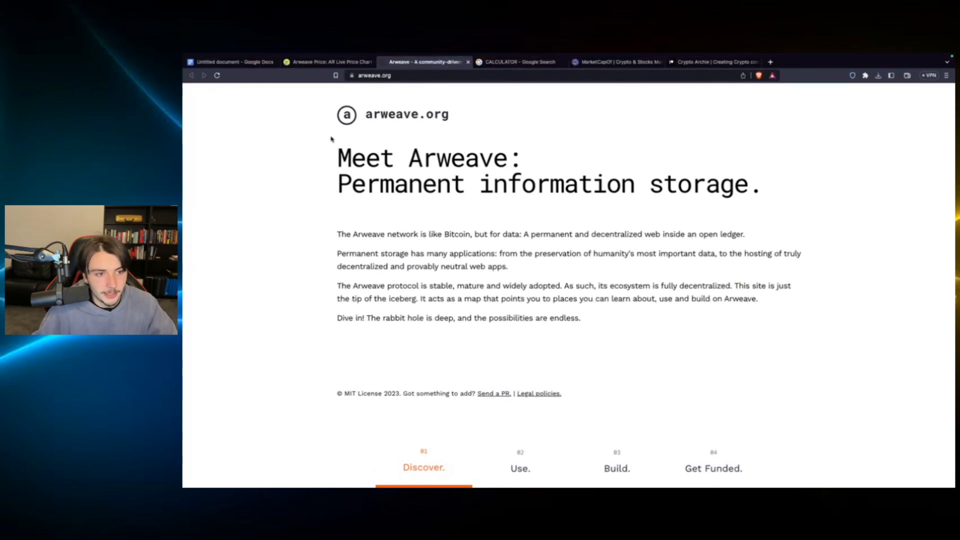
click(327, 61)
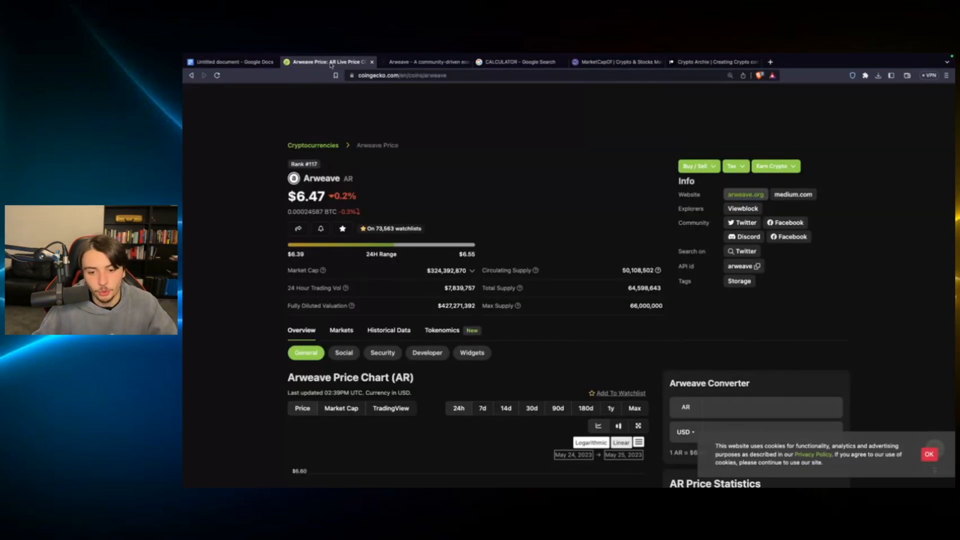
click(425, 61)
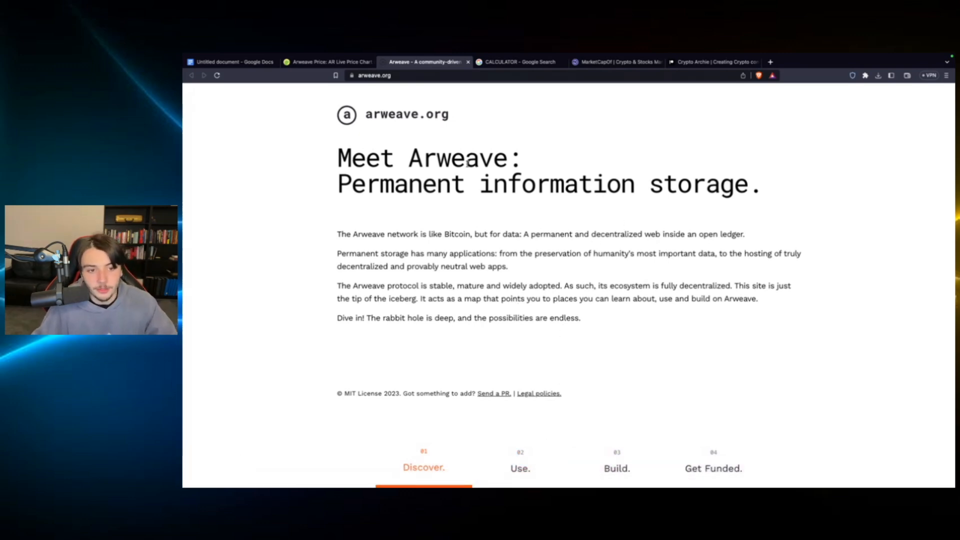
double_click(456, 158)
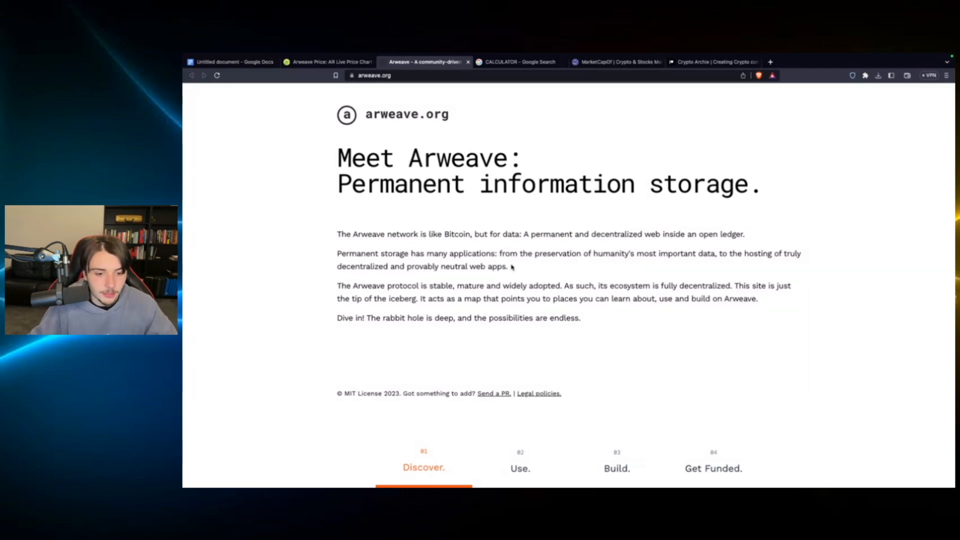
click(519, 468)
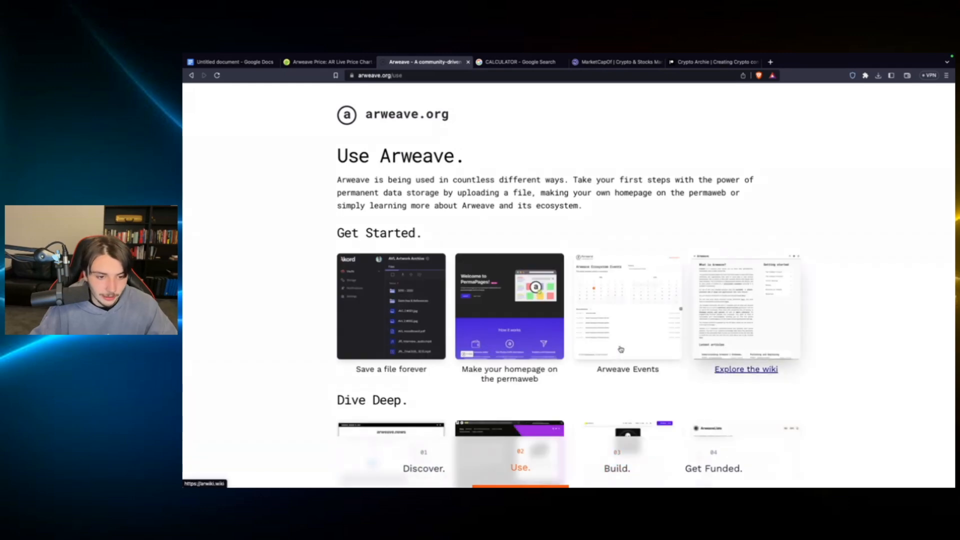
scroll(down, 3)
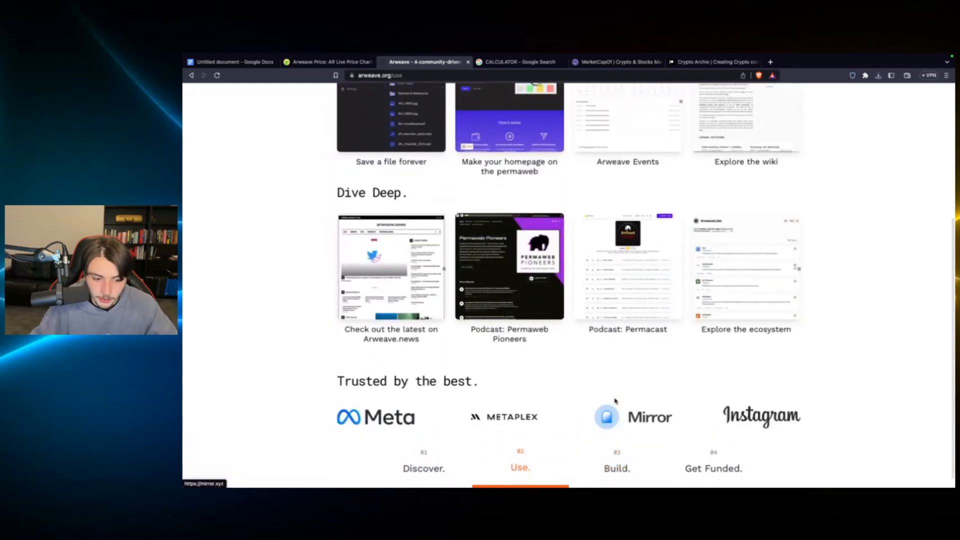
scroll(down, 3)
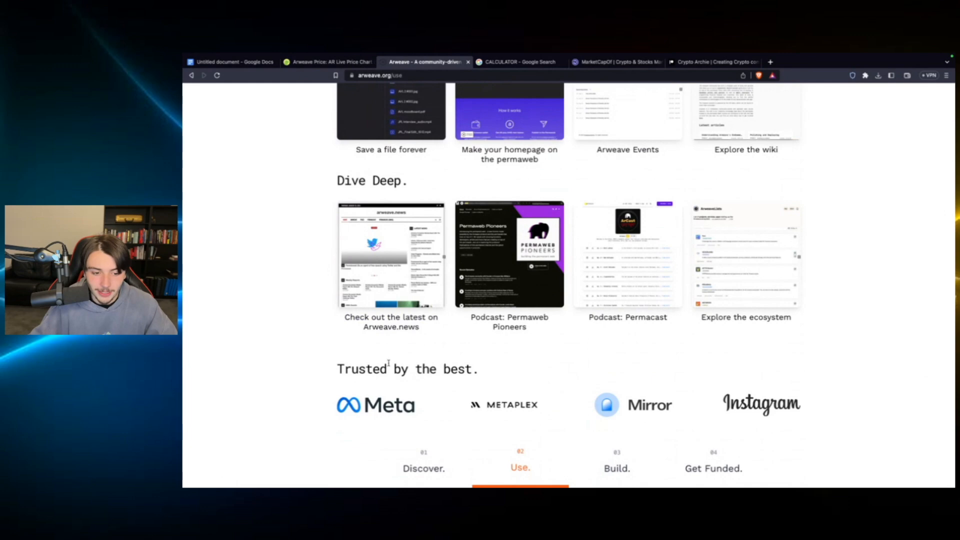
mouse_move(513, 368)
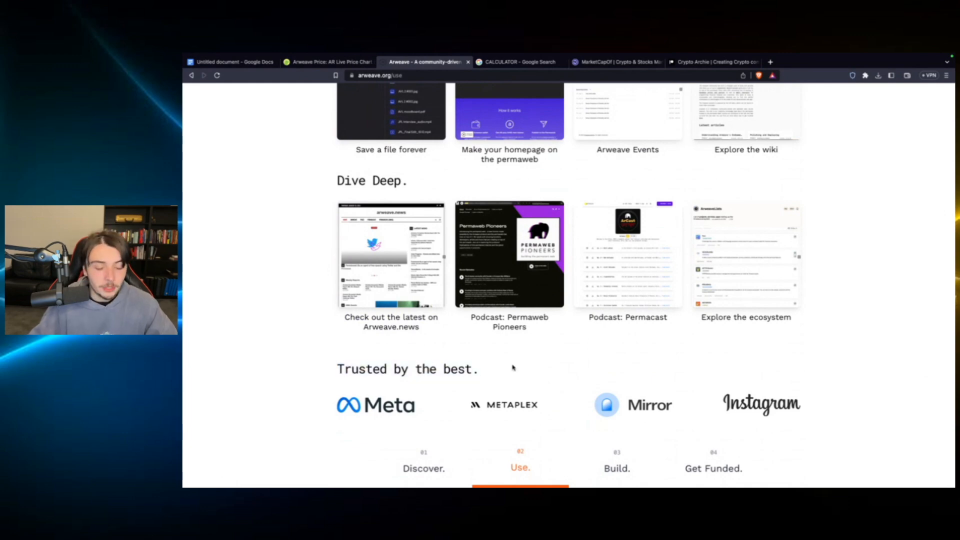
scroll(down, 3)
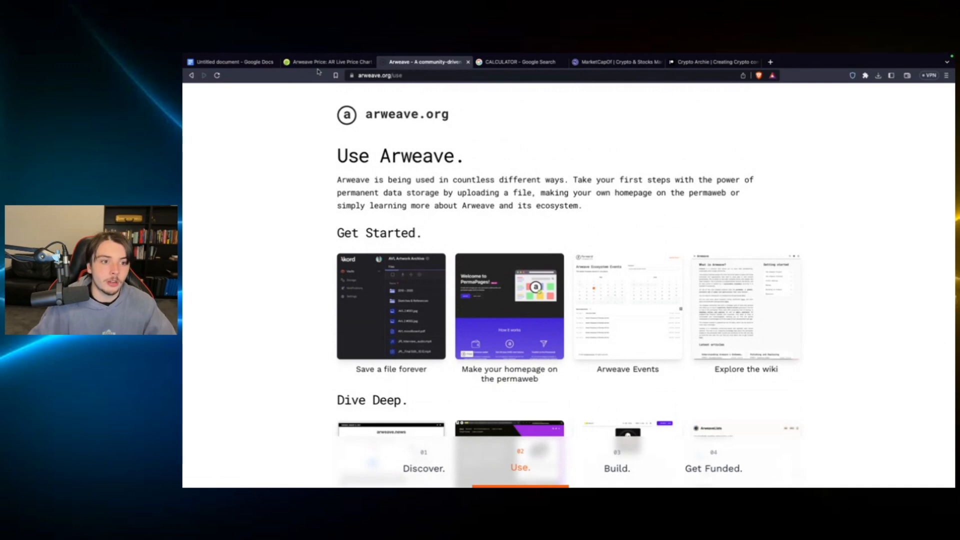
Step: Show CoinGecko's Max Arweave price chart, peaking near $89, with AR at $6.47
click(329, 62)
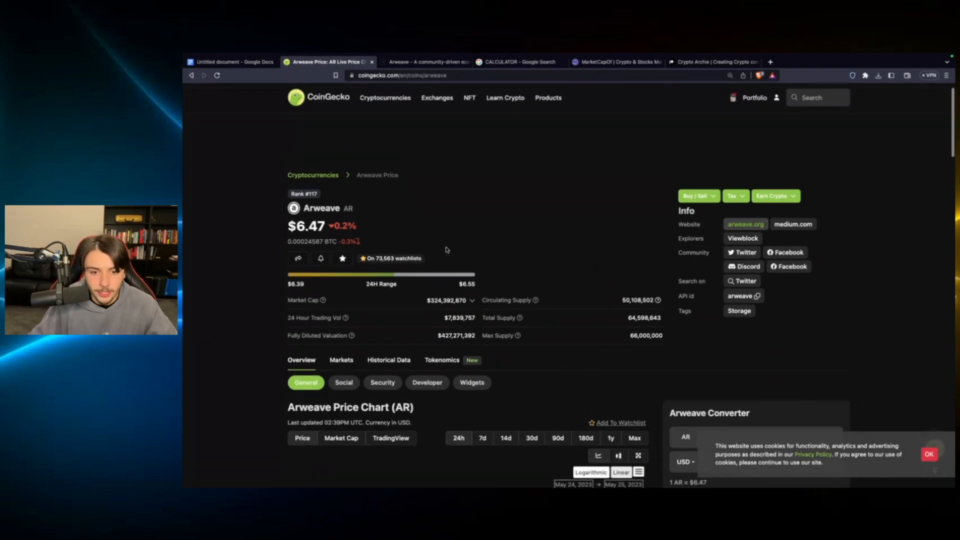
scroll(down, 3)
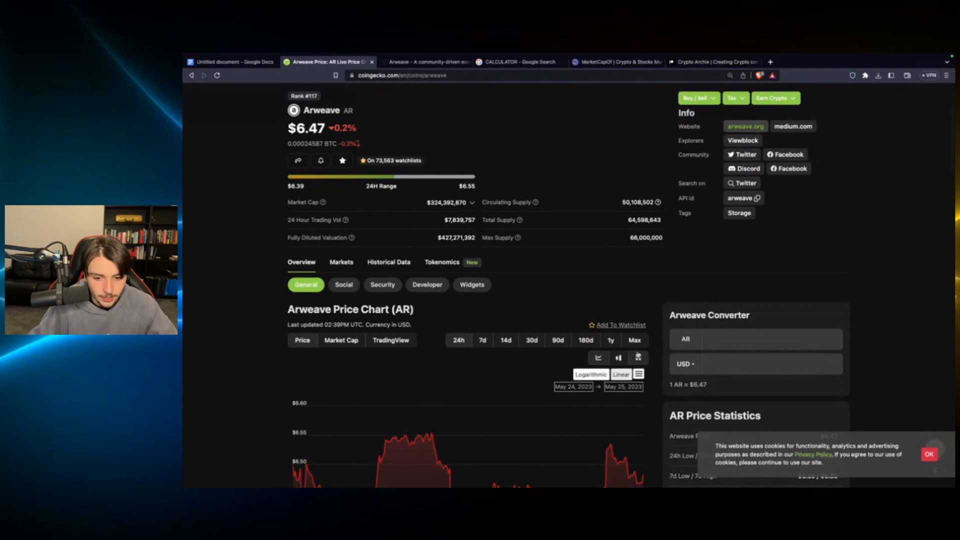
click(634, 351)
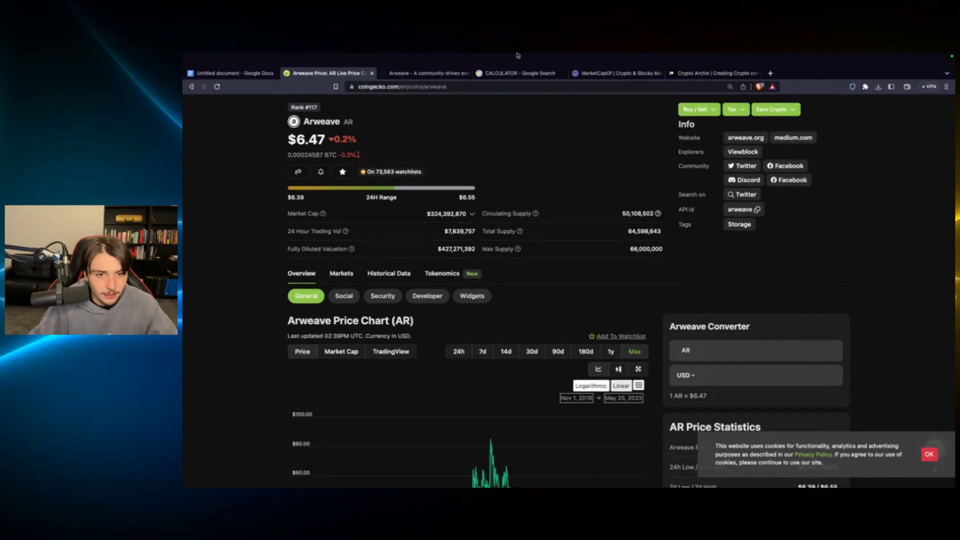
scroll(down, 3)
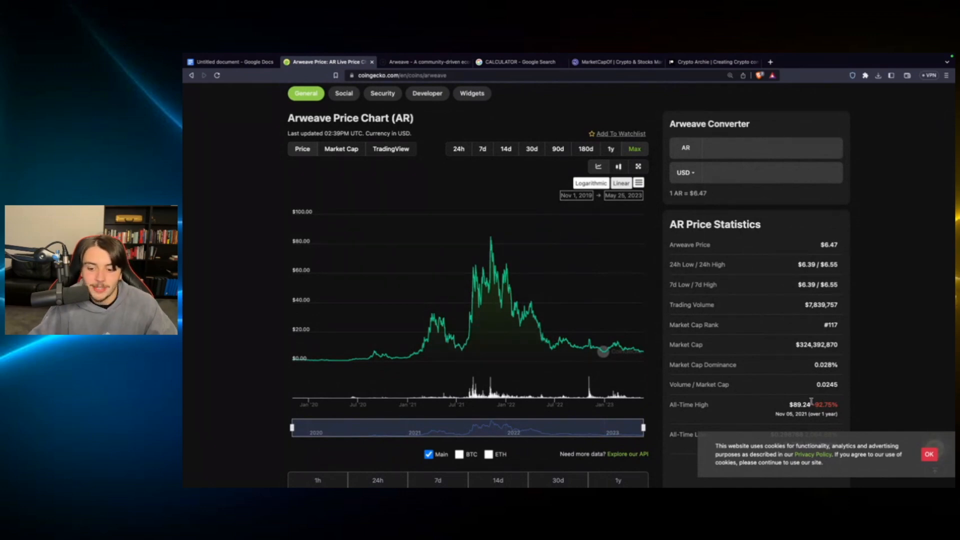
Step: Compute 90 ÷ 6.5 on Google's calculator (about 13.85) and bring the millionaire outline back
click(519, 61)
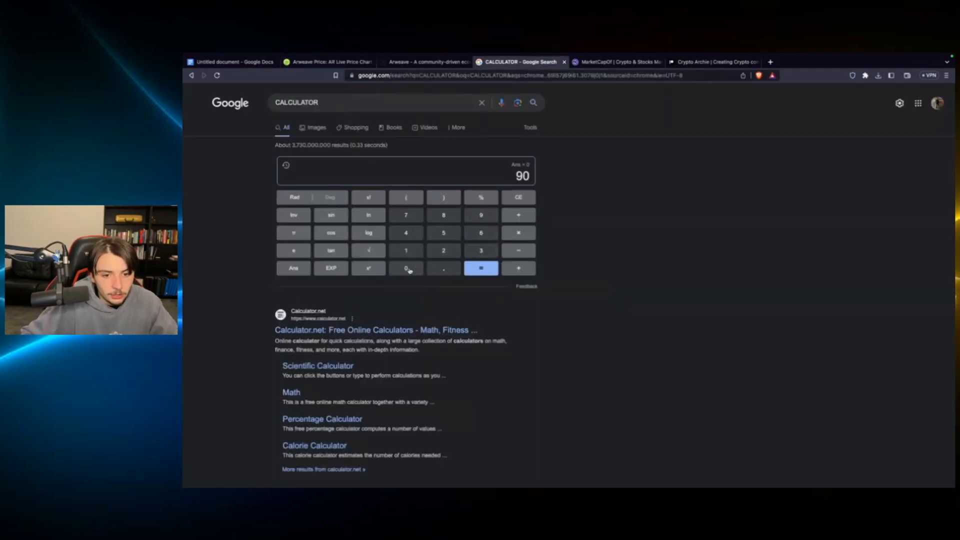
click(327, 61)
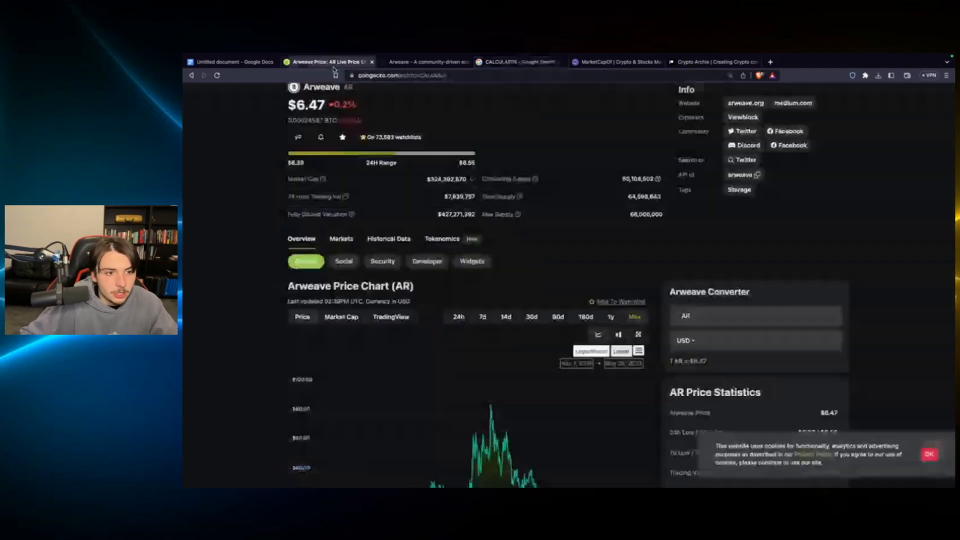
click(517, 62)
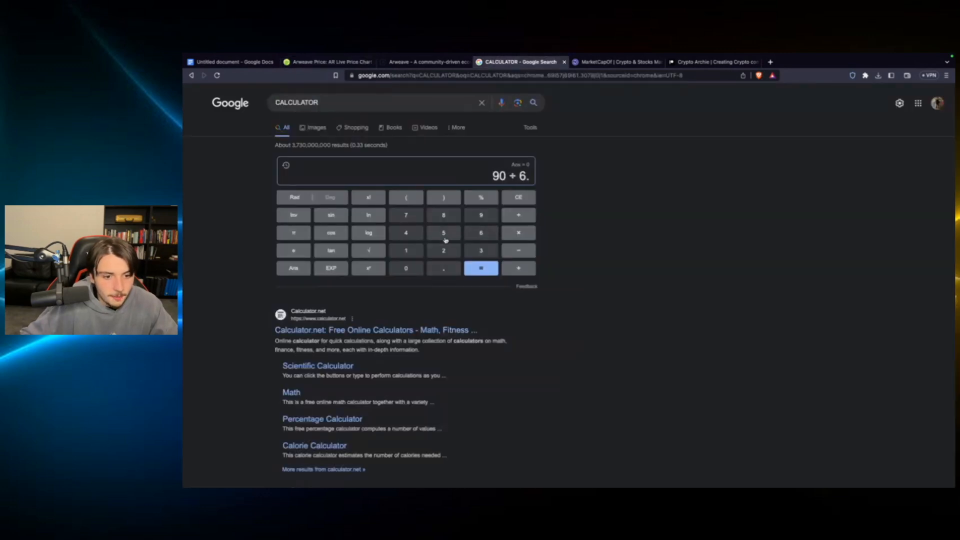
click(480, 268)
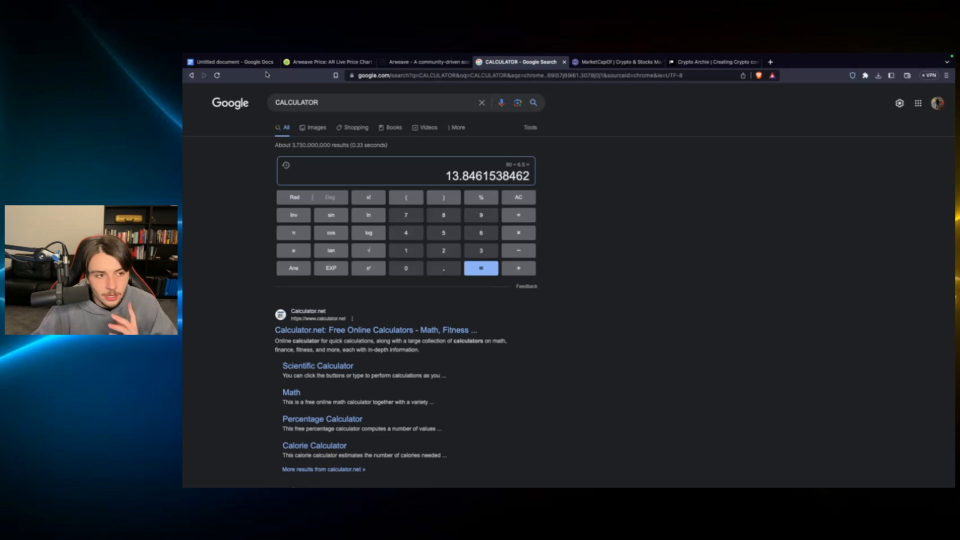
double_click(451, 175)
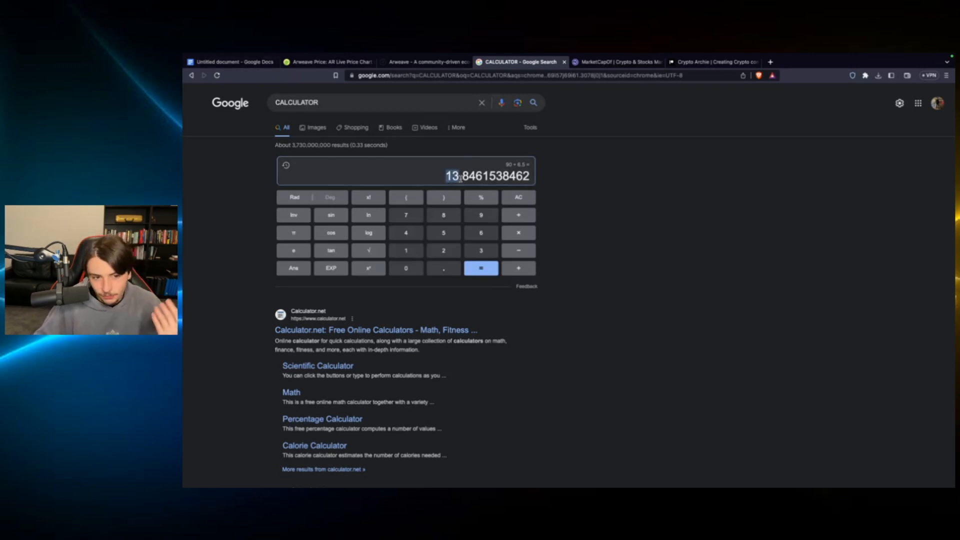
scroll(down, 3)
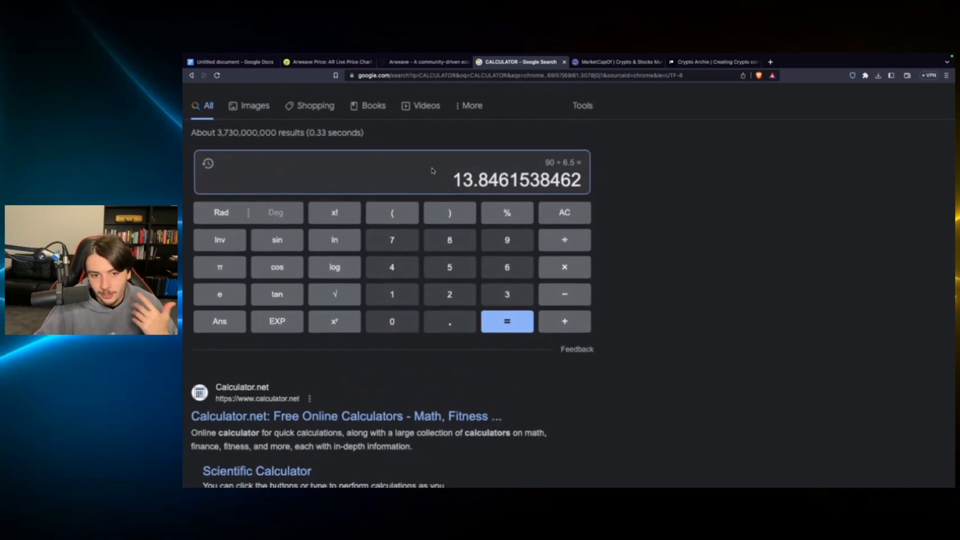
click(233, 61)
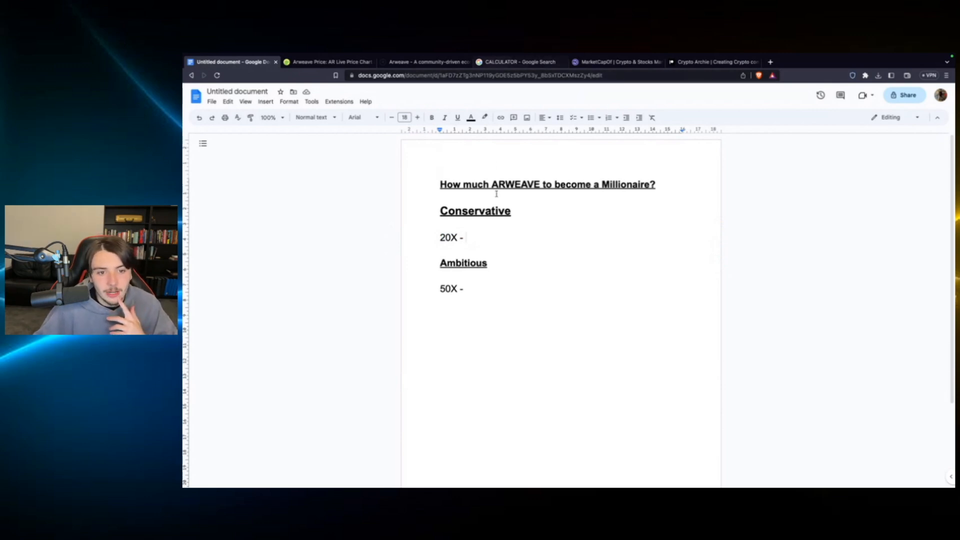
Step: Search for one million divided by 20 and open dividedby.org's 50,000 result
click(519, 61)
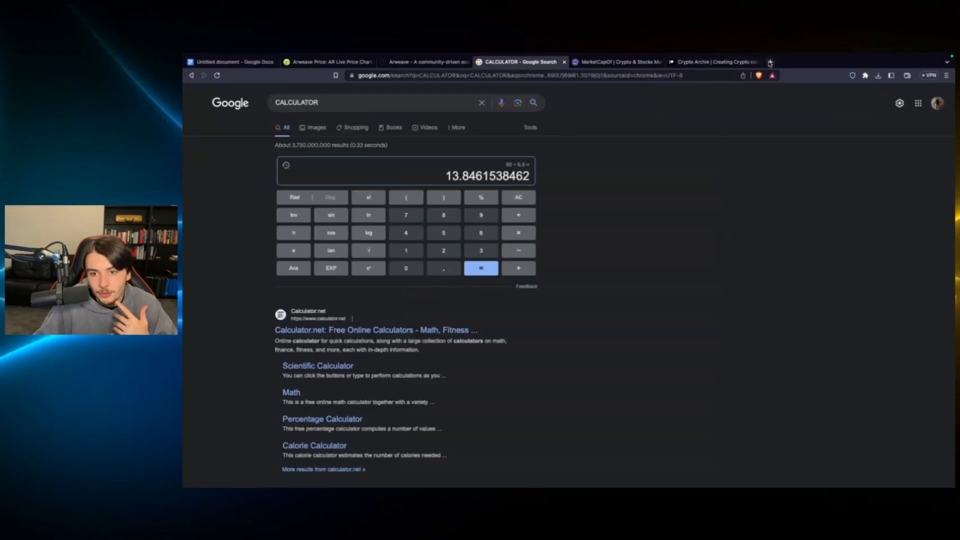
click(865, 62)
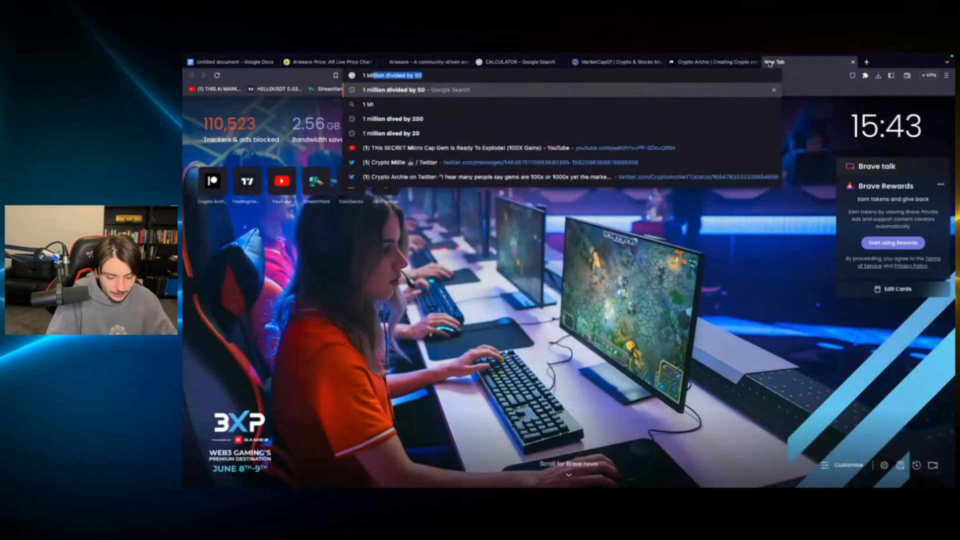
text(1 MILLION DIVEDED BY 20)
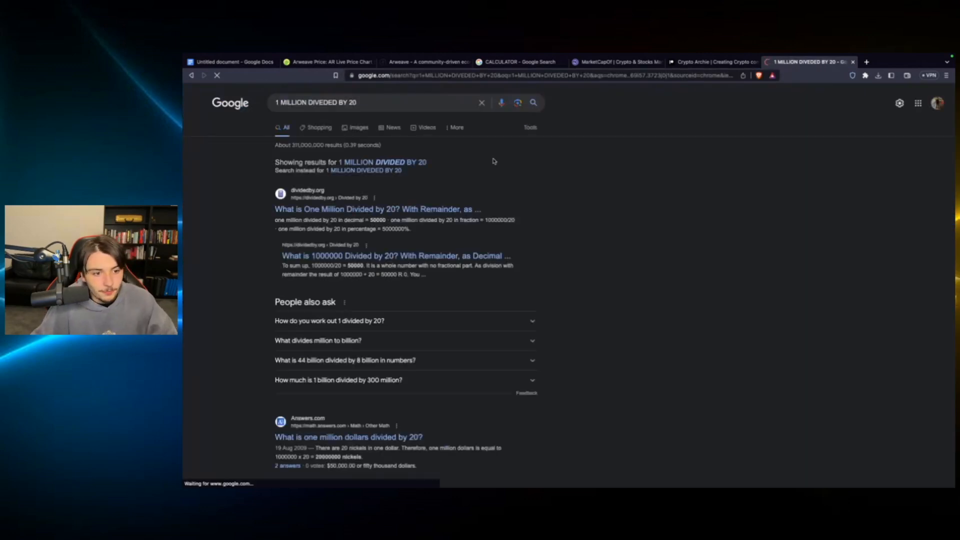
click(377, 209)
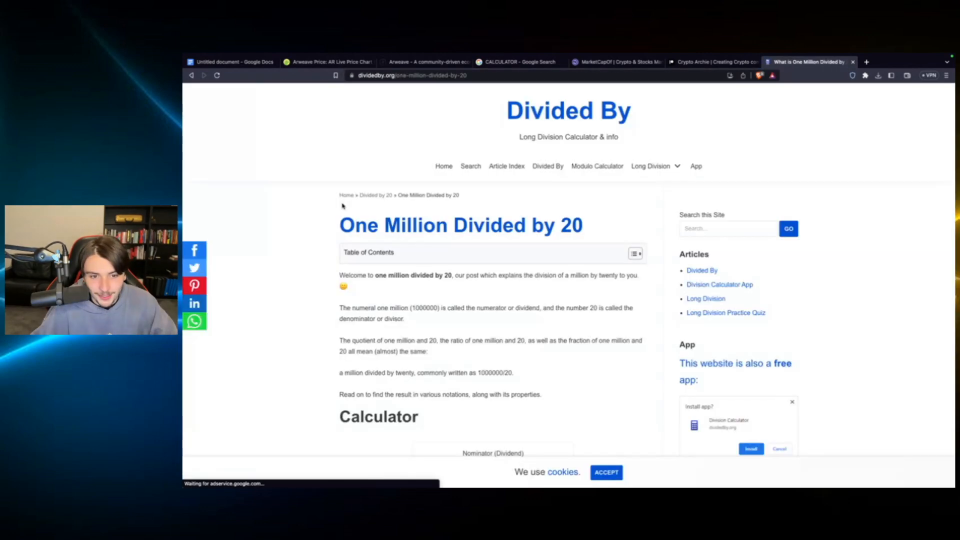
scroll(down, 3)
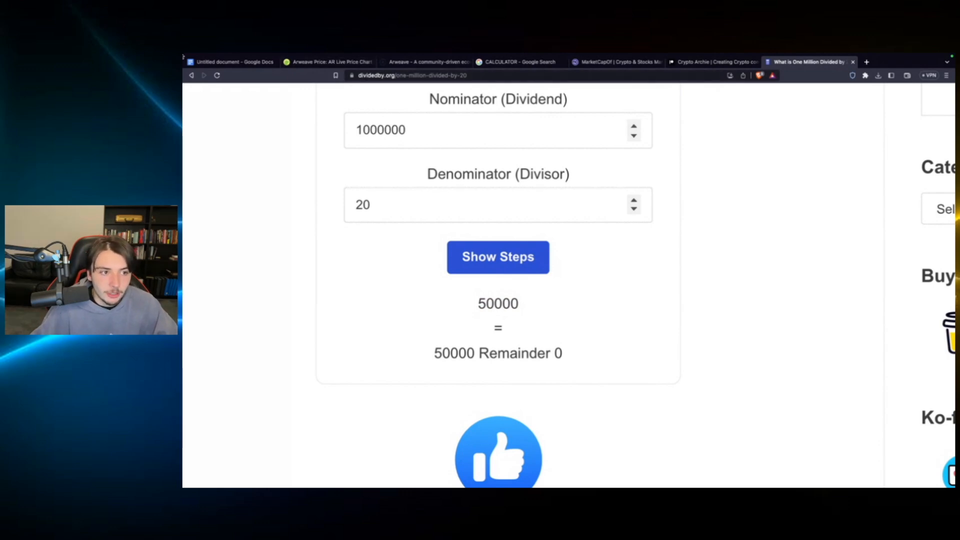
Step: Type $50,000 after '20X -' on the Conservative line
click(232, 61)
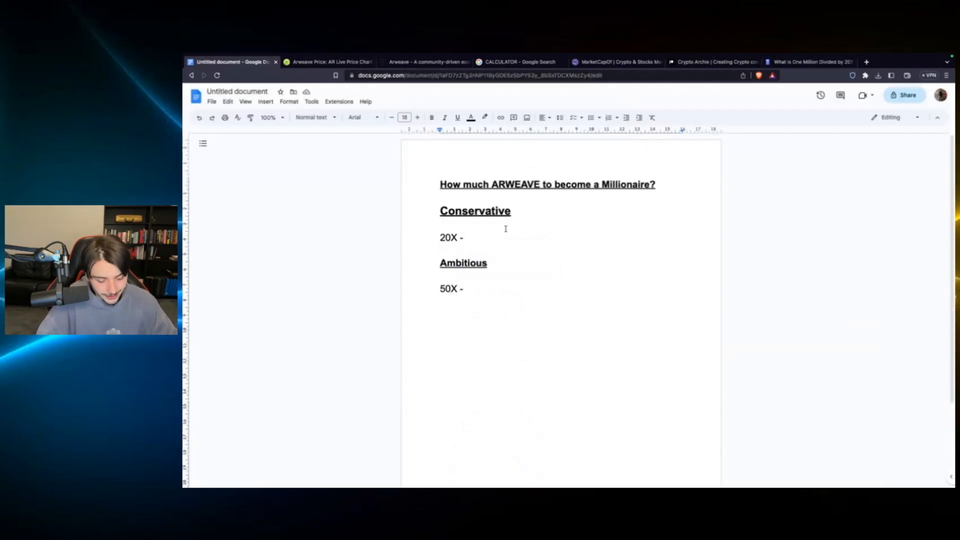
text($50,)
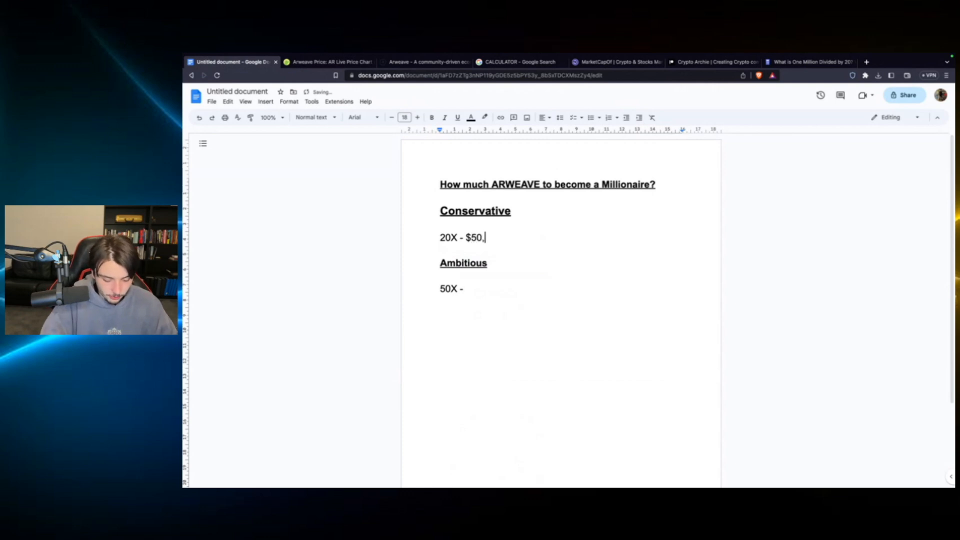
text(000)
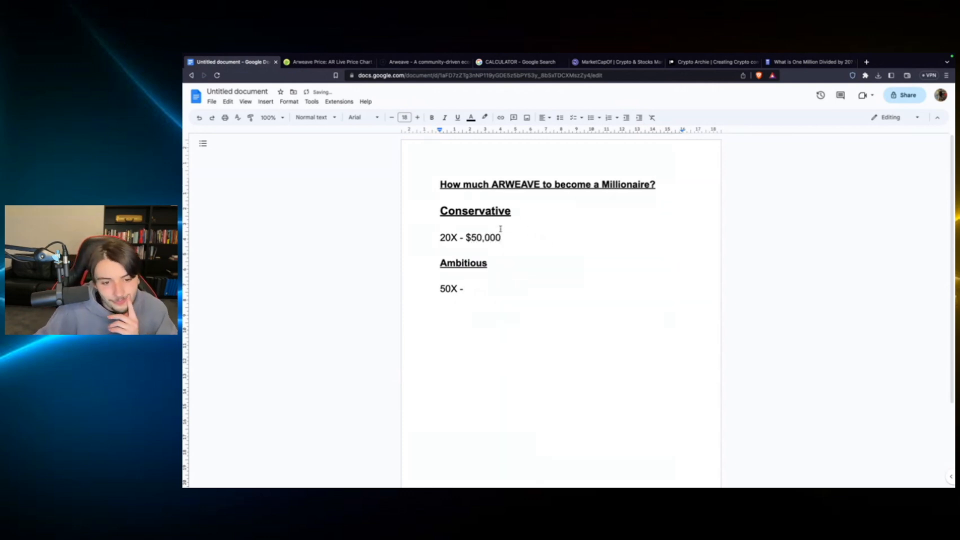
Step: Convert $50,000 in CoinGecko's Arweave converter to about 7,727.98 AR and copy it
click(327, 61)
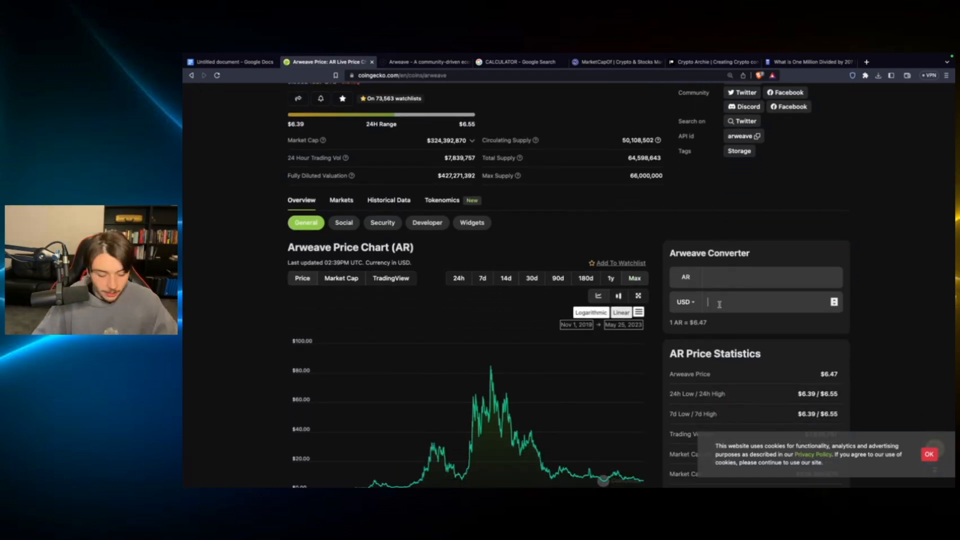
text(50000)
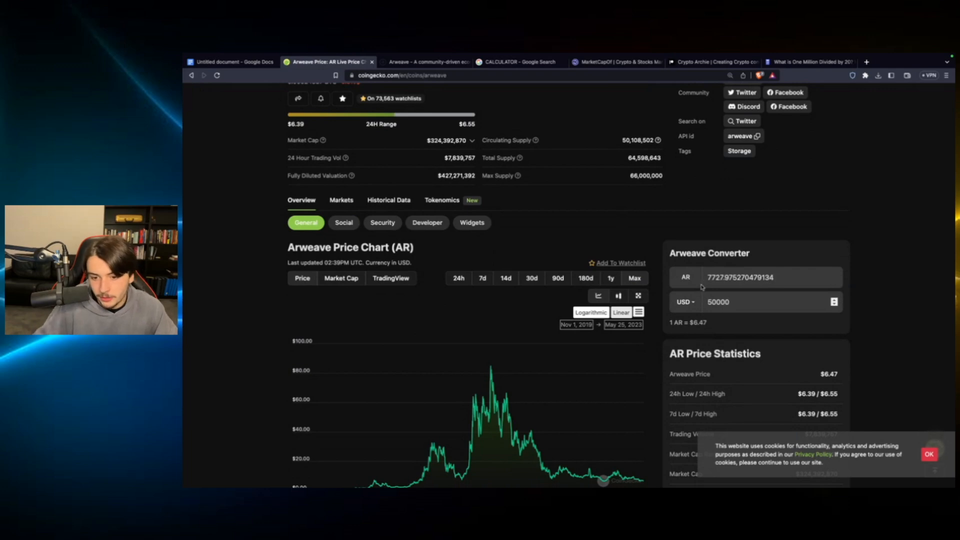
right_click(753, 276)
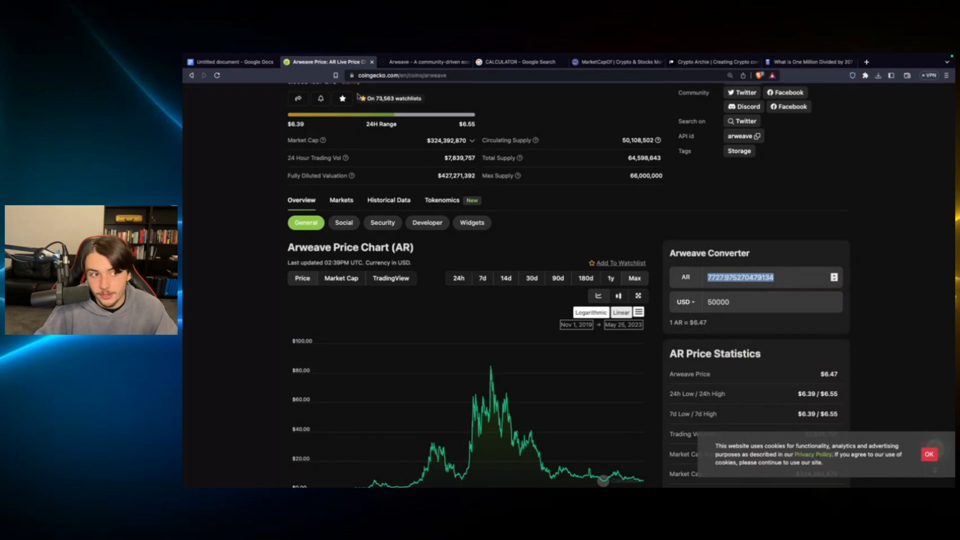
Step: Append '- OR 7727 AR' after $50,000 on the Conservative 20X line
click(232, 61)
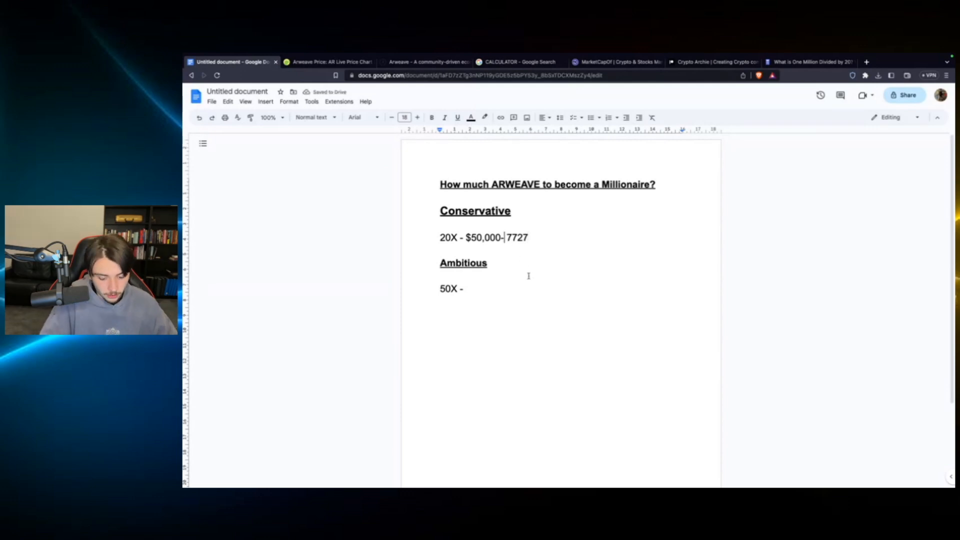
text(OR)
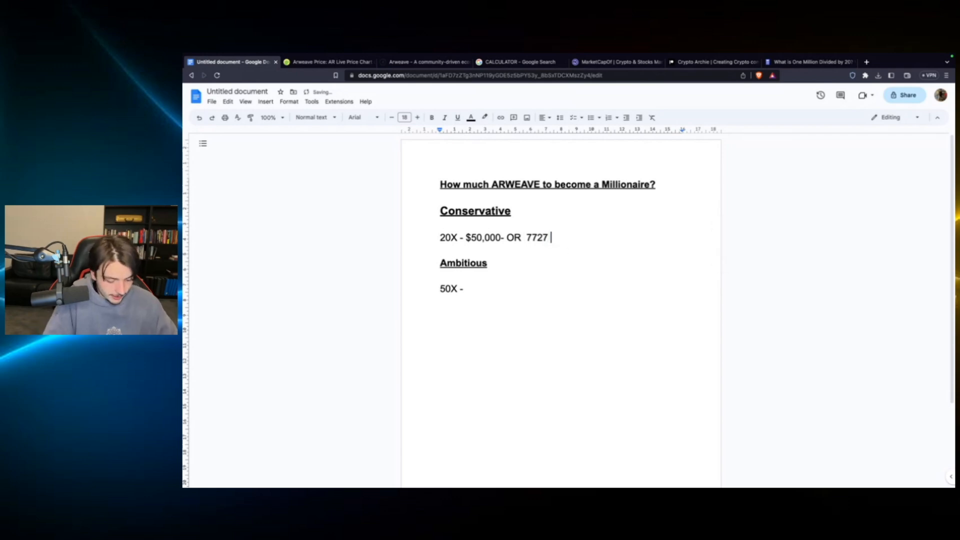
text(A)
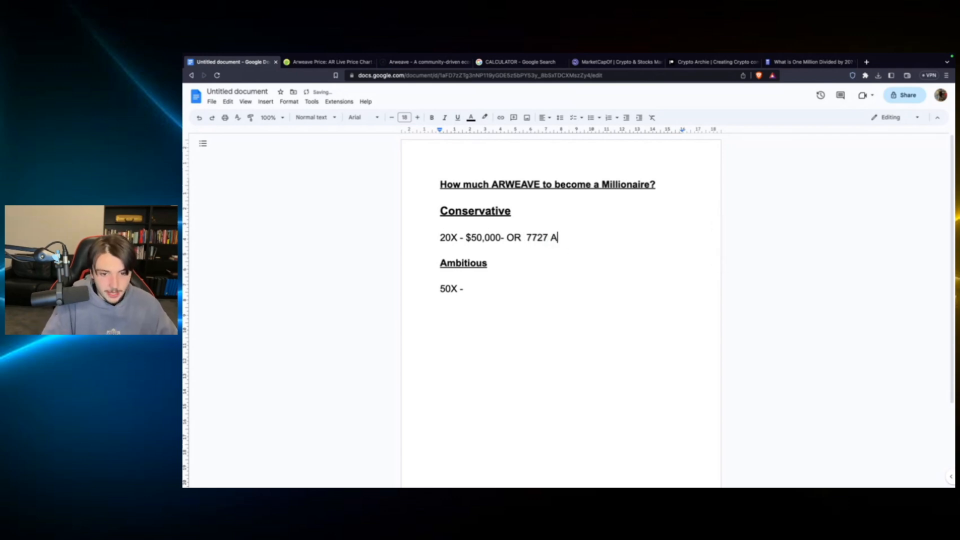
text(R)
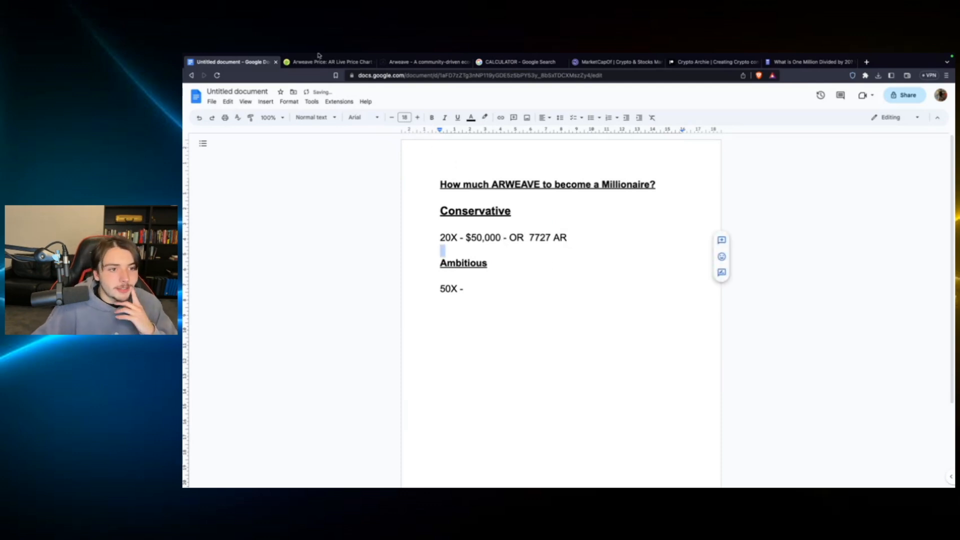
click(328, 62)
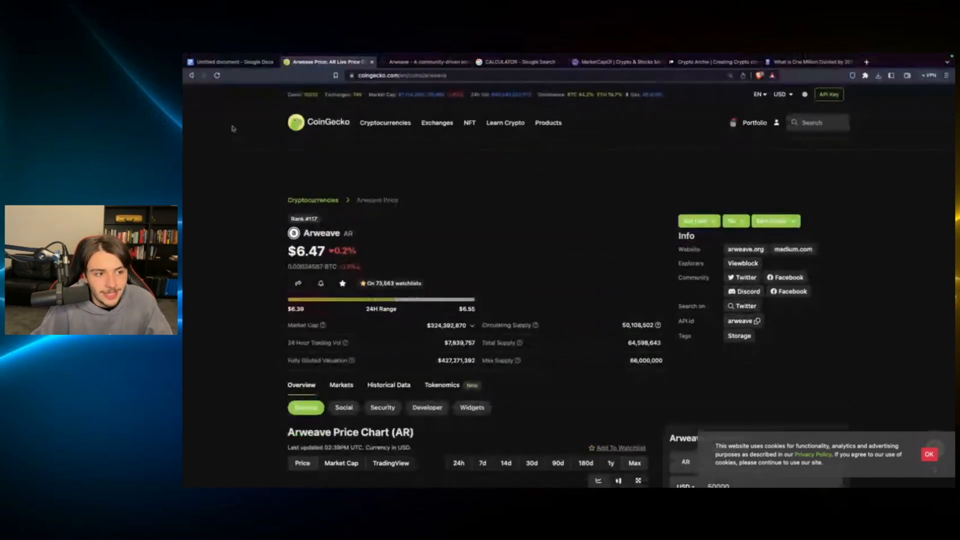
Step: Delete '50X' from the Ambitious line and view AR at Filecoin's market cap ($37.64)
click(232, 61)
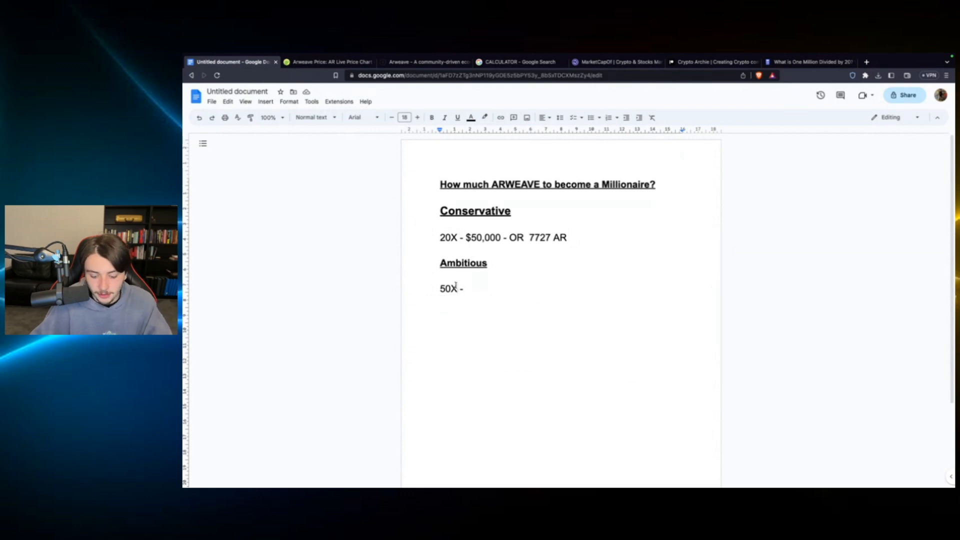
key(Backspace)
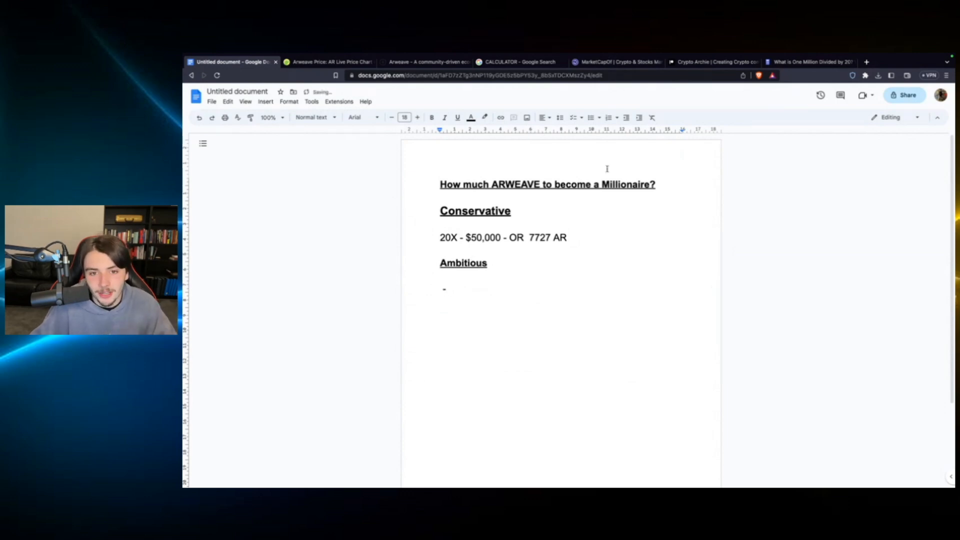
click(616, 60)
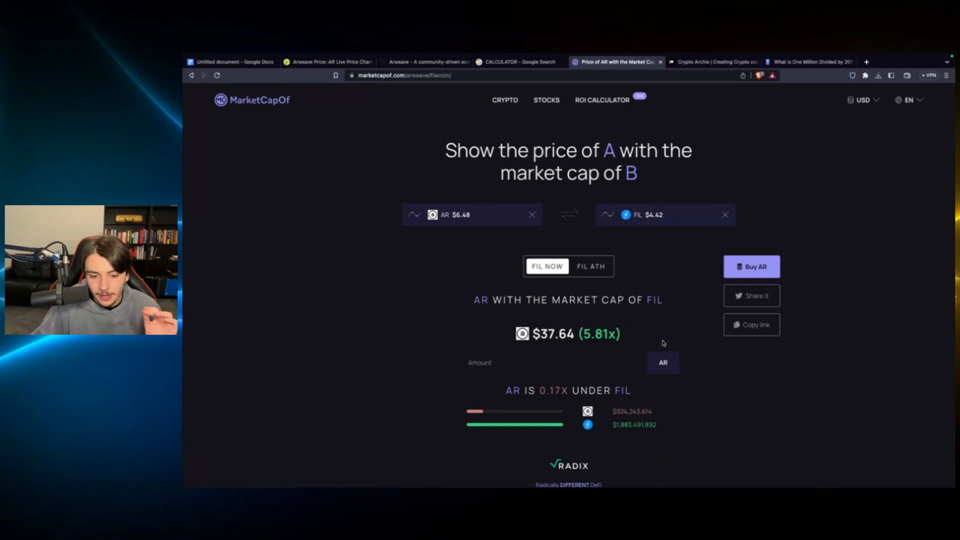
Step: Toggle FIL ATH to price AR at $245.95, a 37.95x gain
click(590, 266)
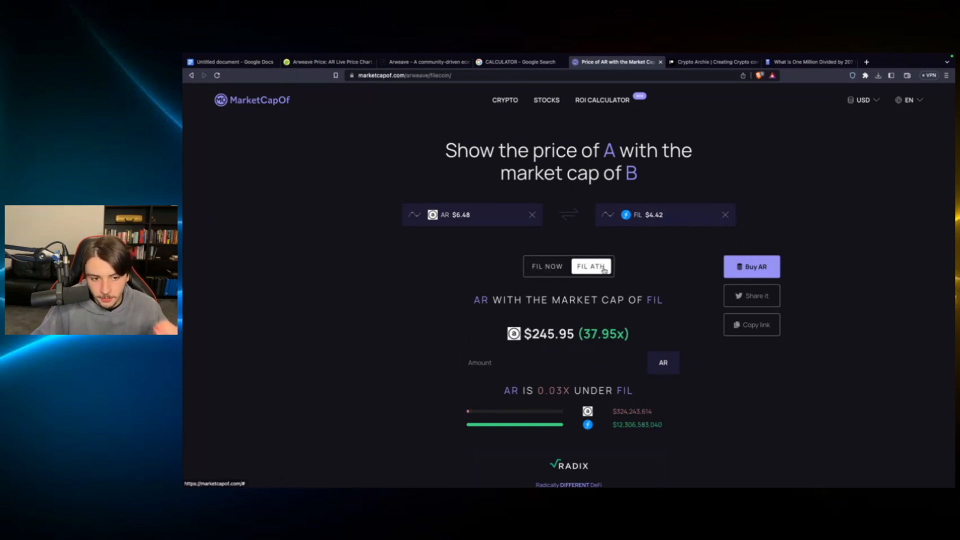
scroll(down, 3)
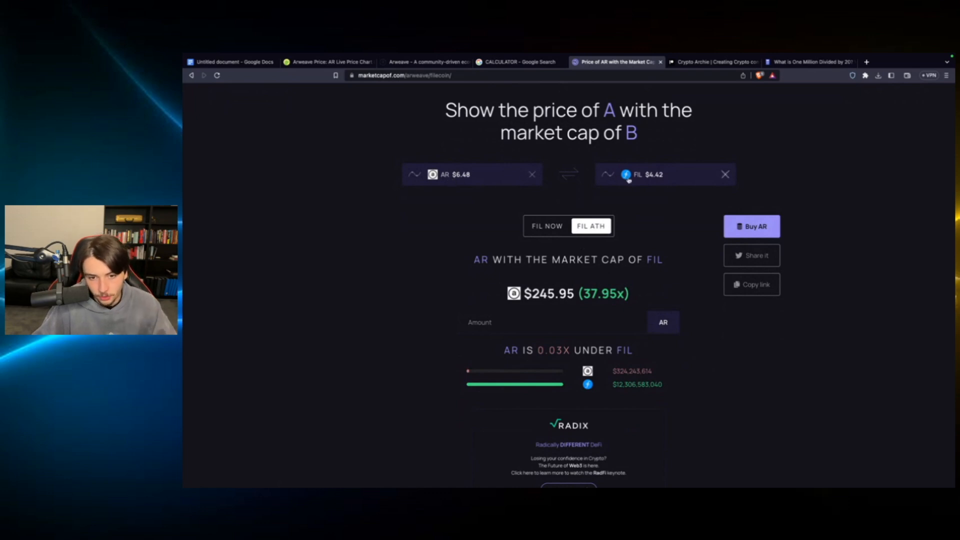
mouse_move(622, 246)
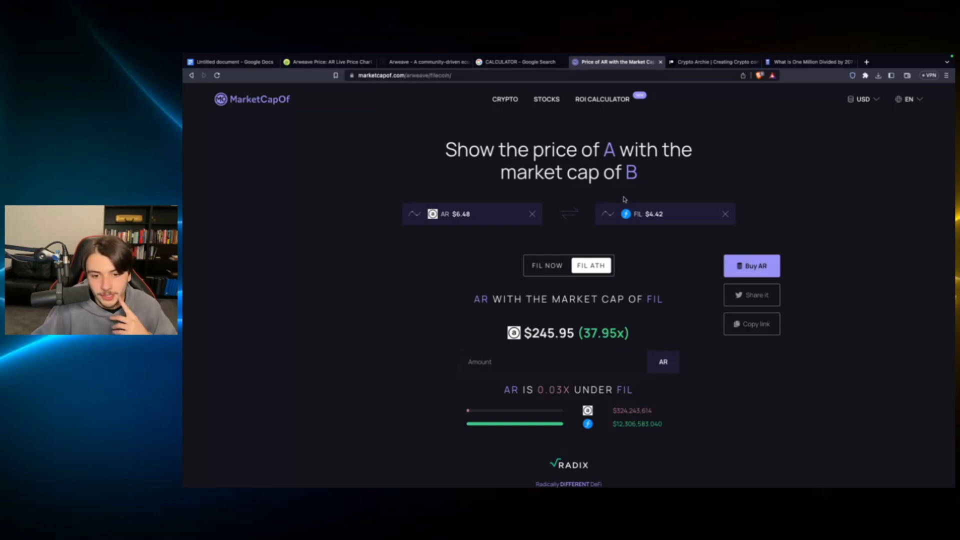
scroll(down, 3)
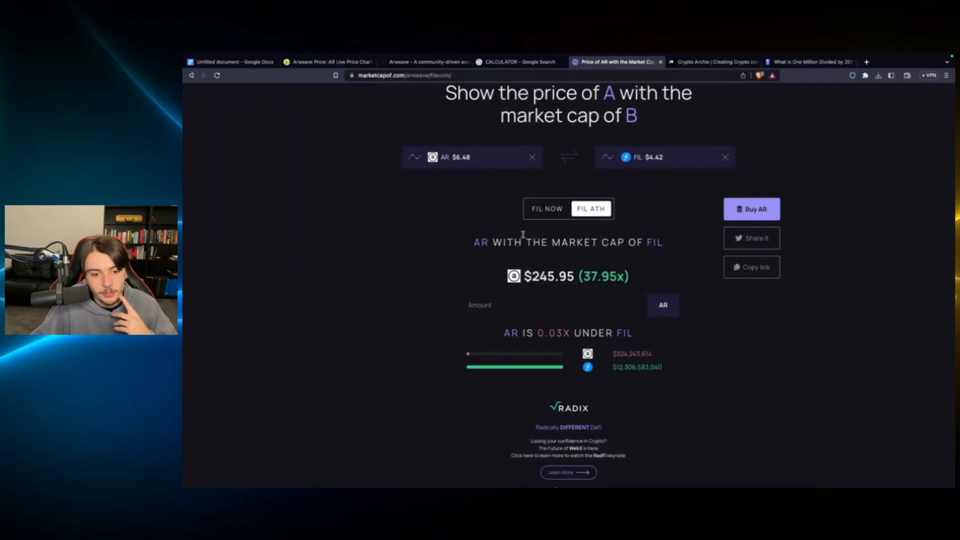
mouse_move(524, 187)
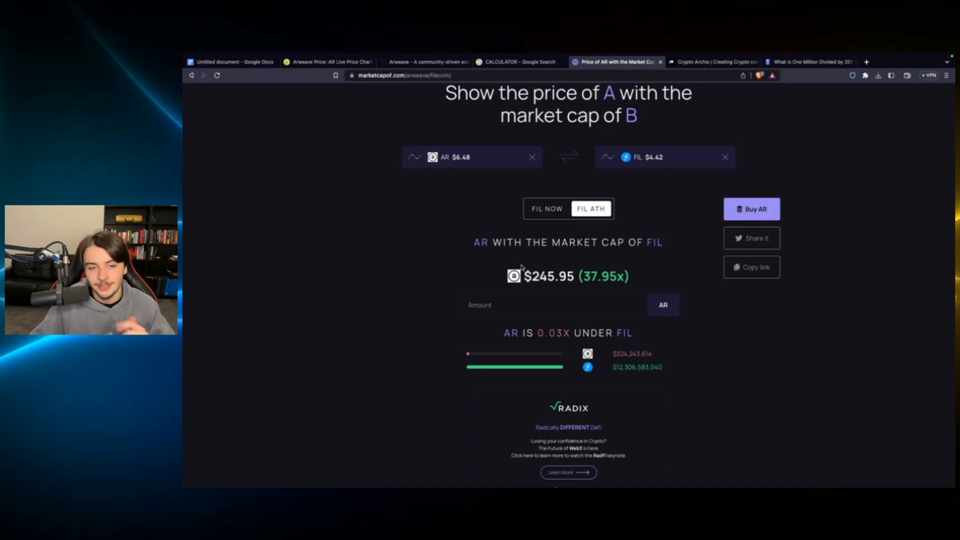
mouse_move(595, 280)
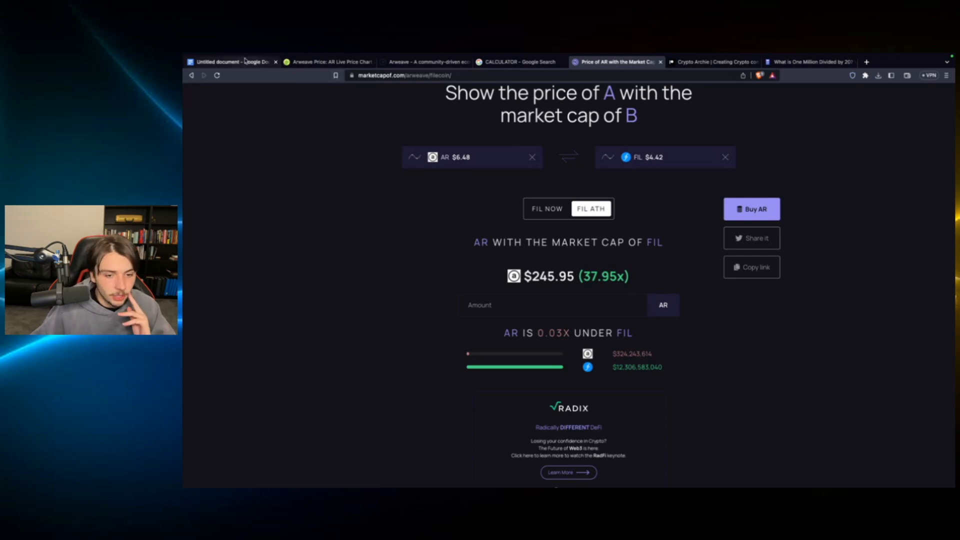
Step: Type '38X ' at the start of the Ambitious line
click(231, 62)
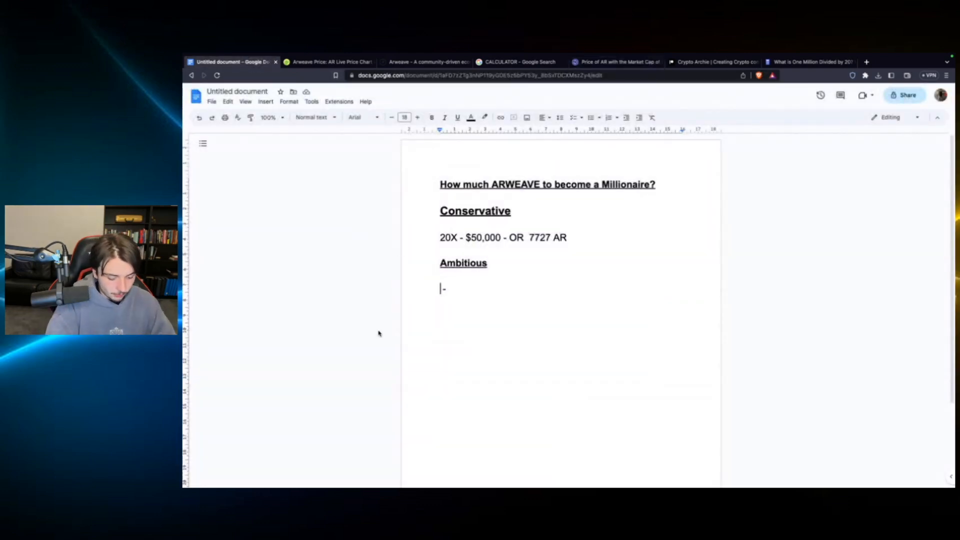
text(38x)
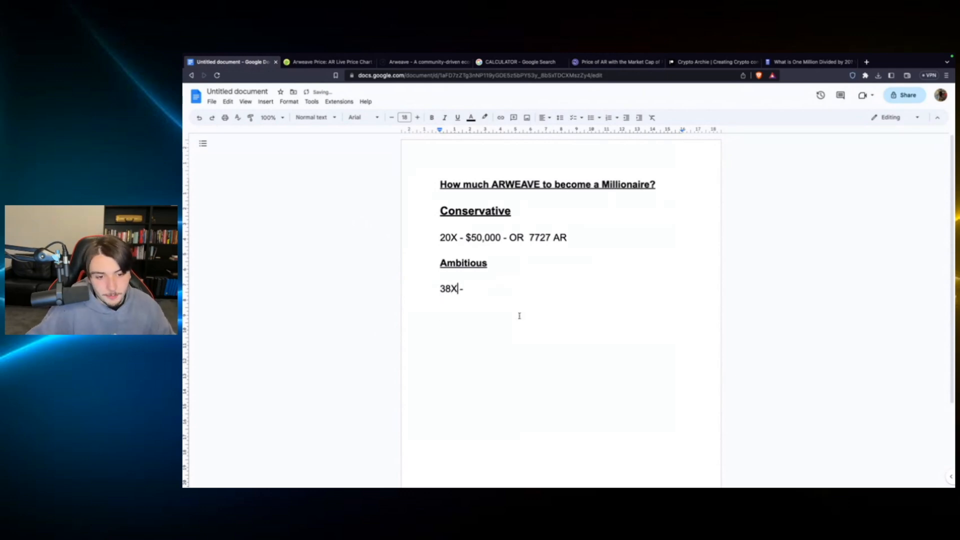
text(" ")
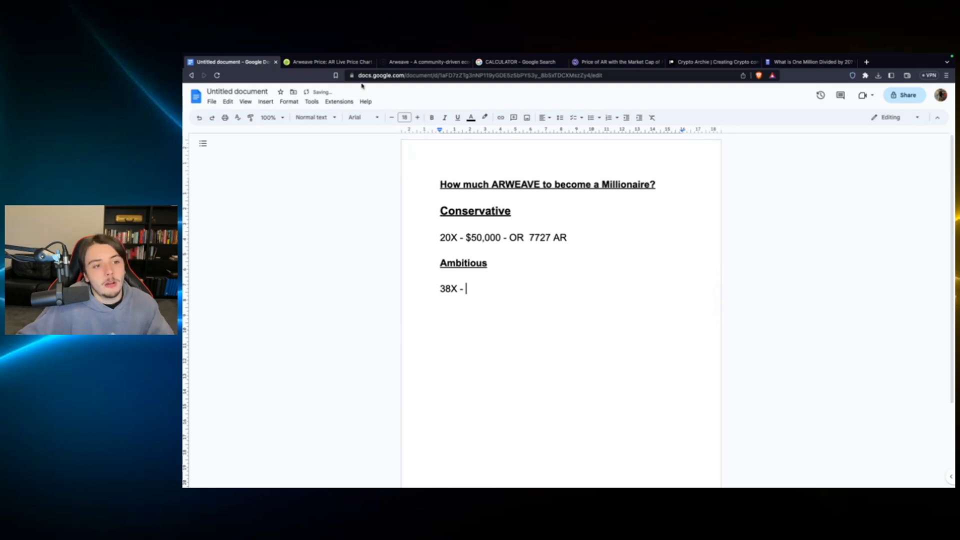
click(807, 62)
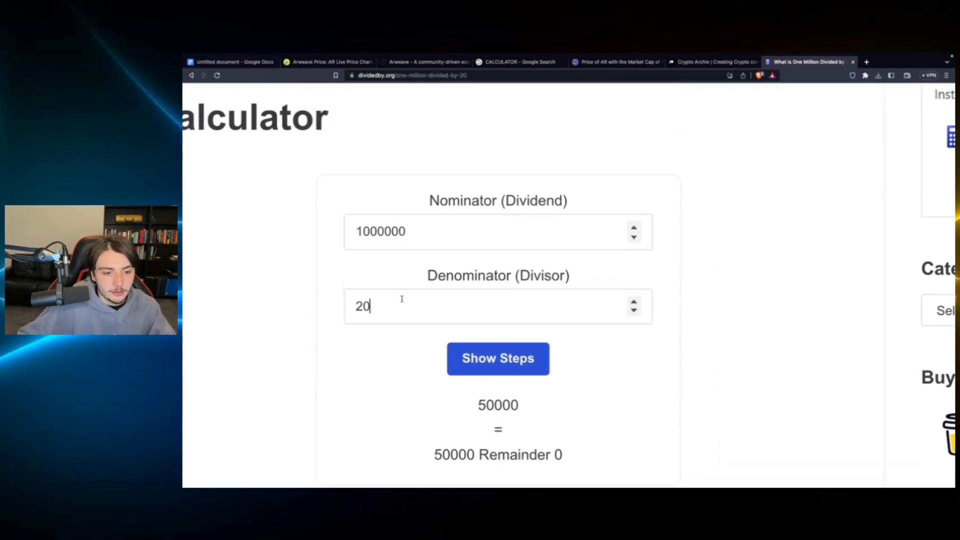
Step: Divide 1,000,000 by 38 on dividedby.org and select the 26,315 quotient
text(38)
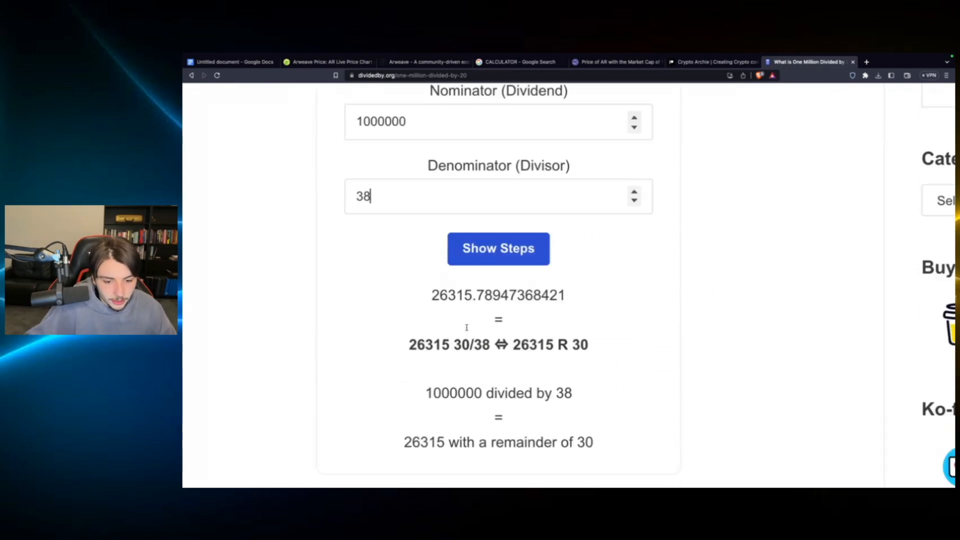
scroll(down, 3)
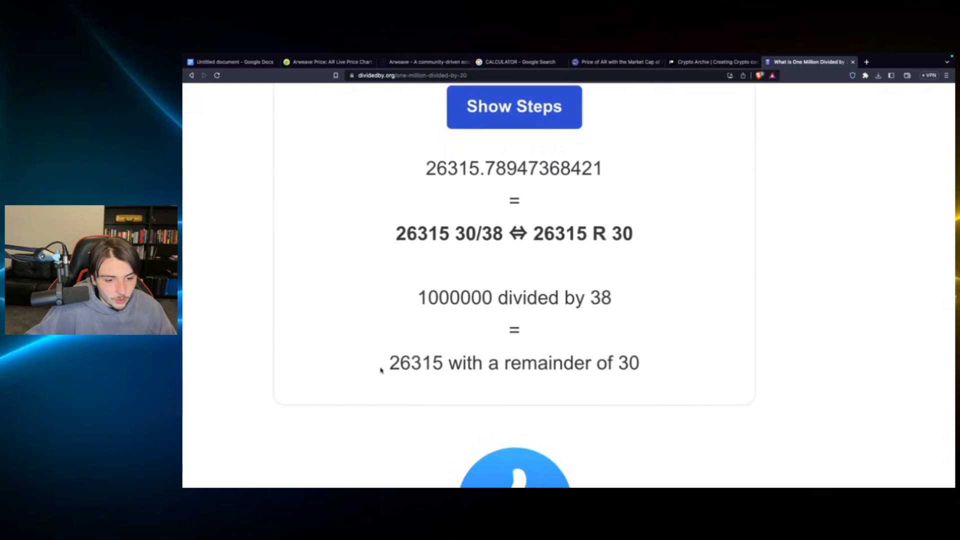
double_click(415, 363)
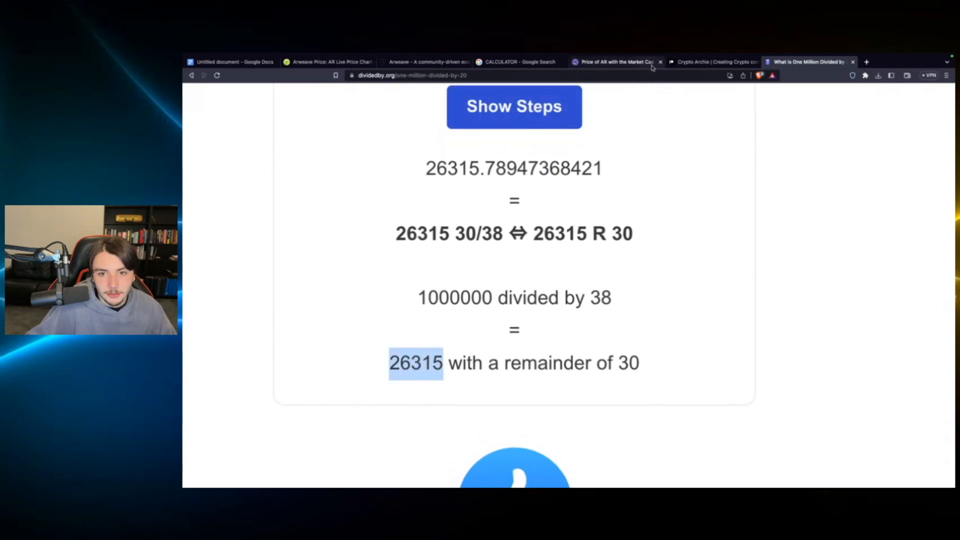
click(231, 61)
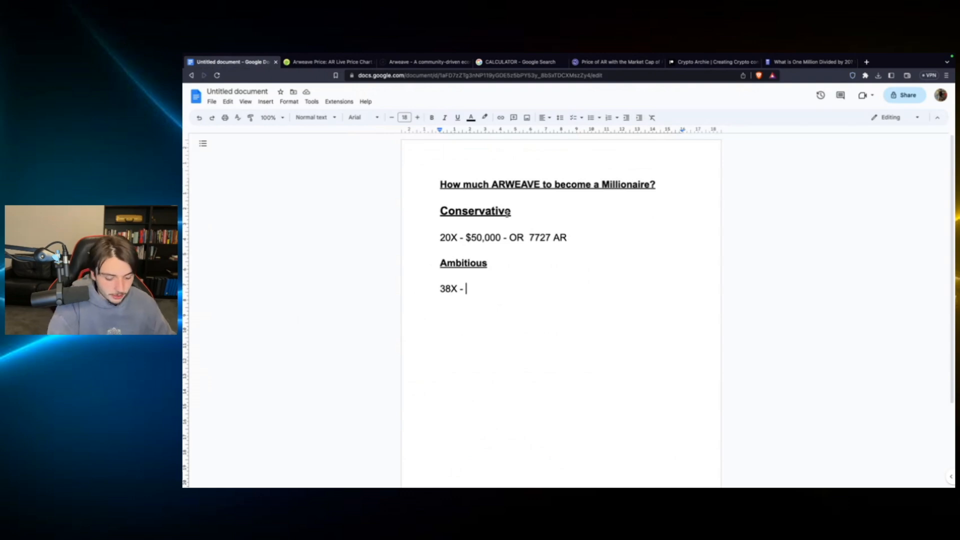
Step: Type '$26,000' after '38X - ' on the Ambitious line, correcting the mistyped amount
text(%)
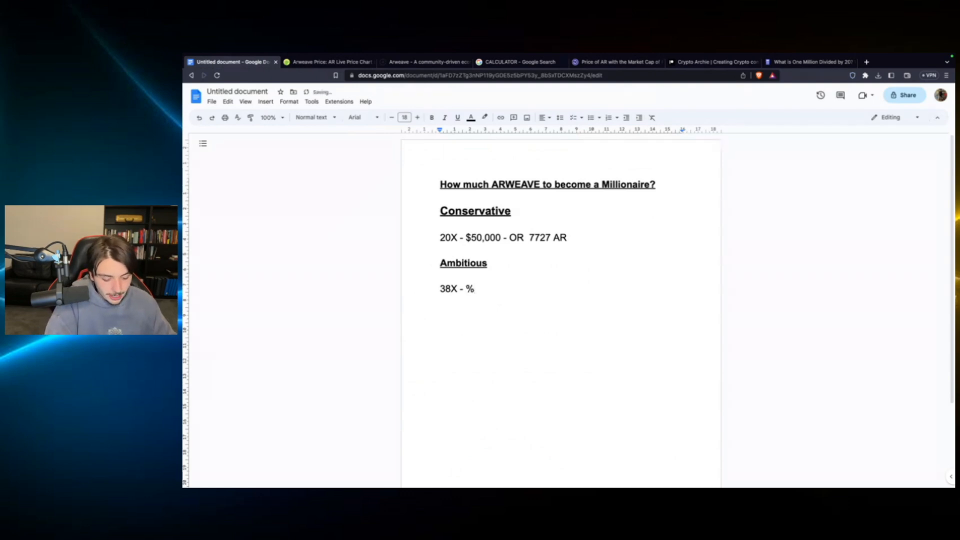
text(26,000)
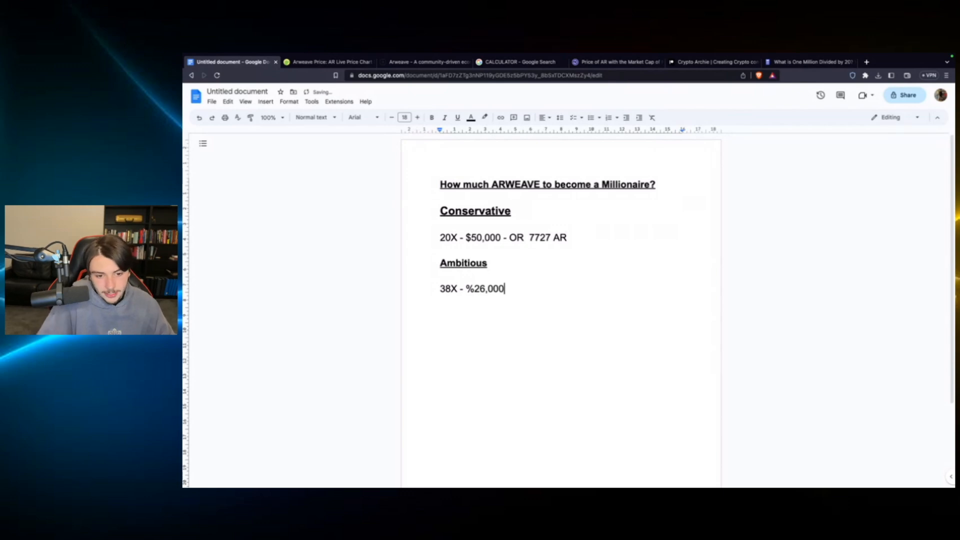
key(Backspace)
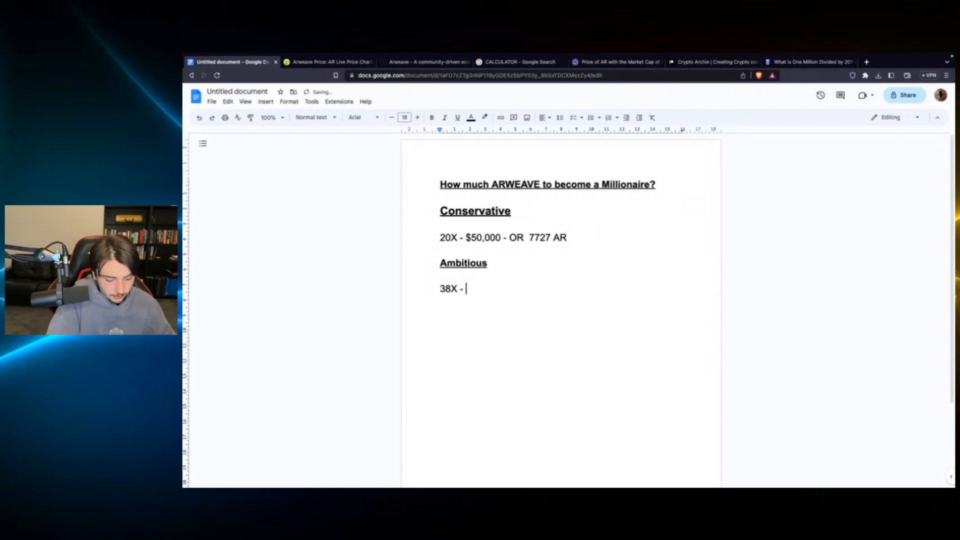
text($26,)
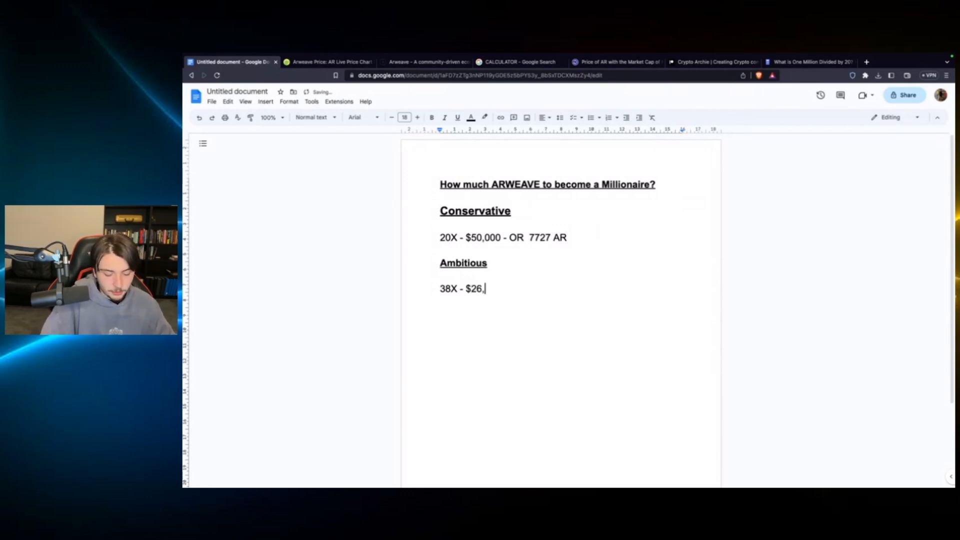
text(000)
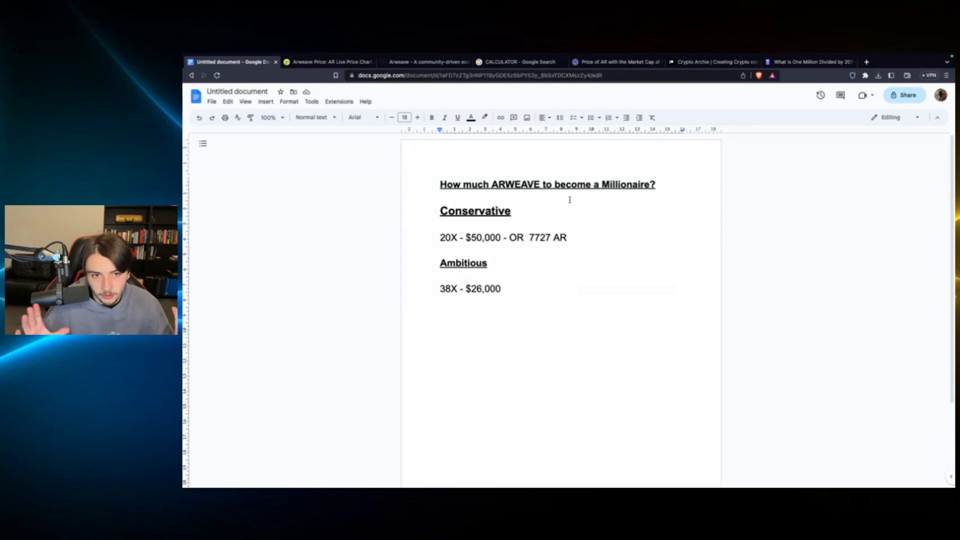
click(500, 288)
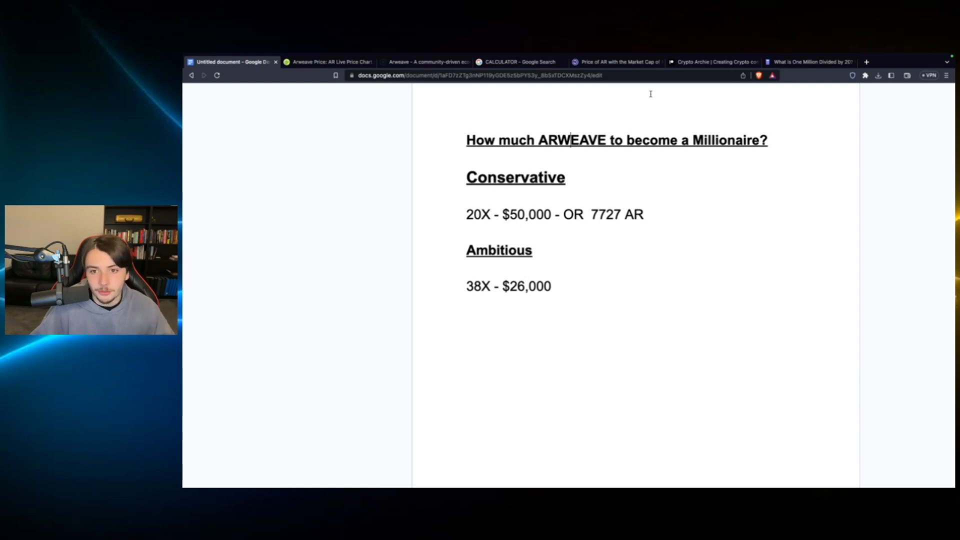
Step: Browse Crypto Archie's Patreon tiers down to the £139 Everything Tier, then return to CoinGecko's Arweave page
click(711, 61)
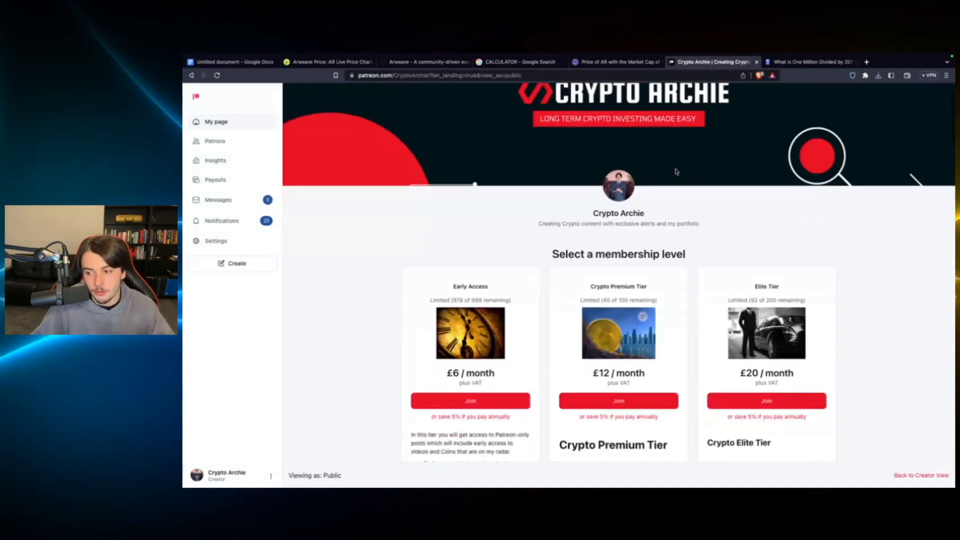
scroll(down, 3)
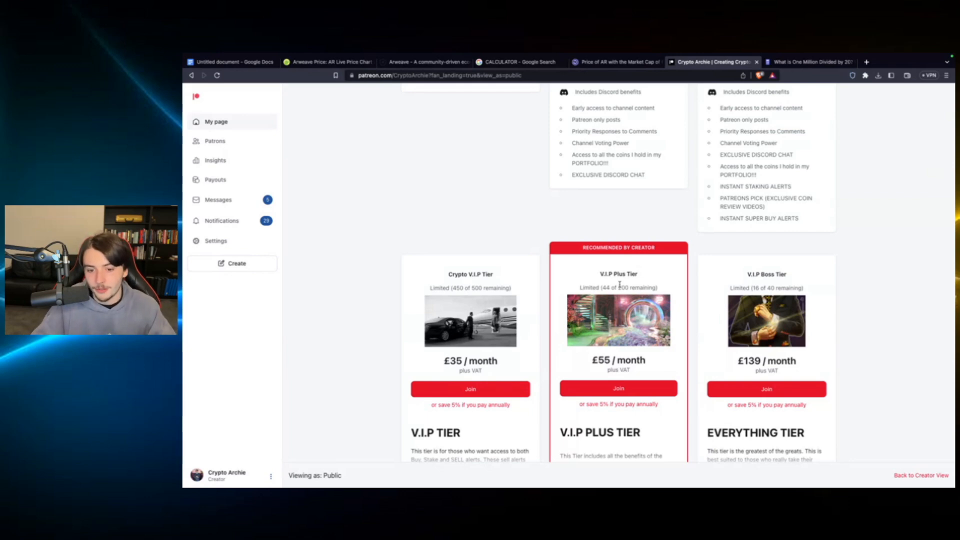
scroll(down, 3)
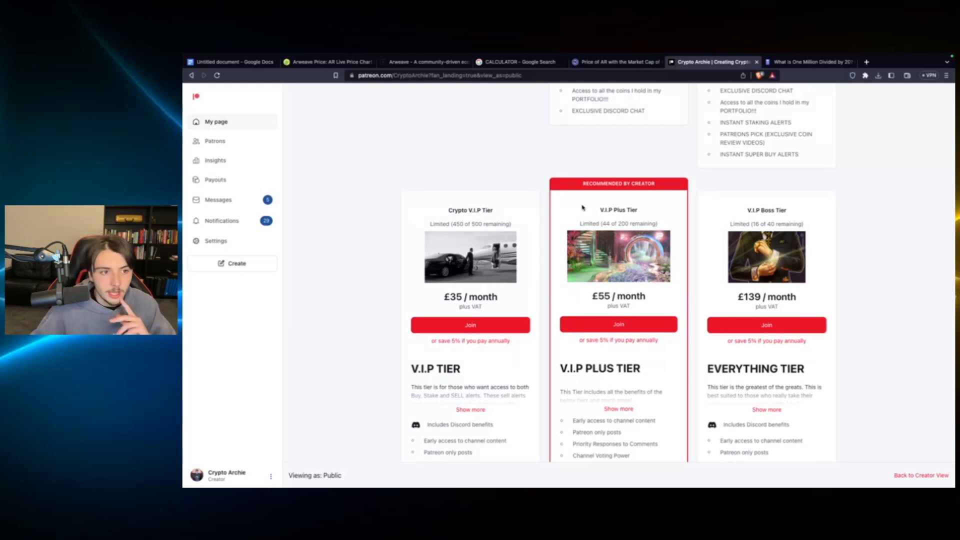
click(327, 61)
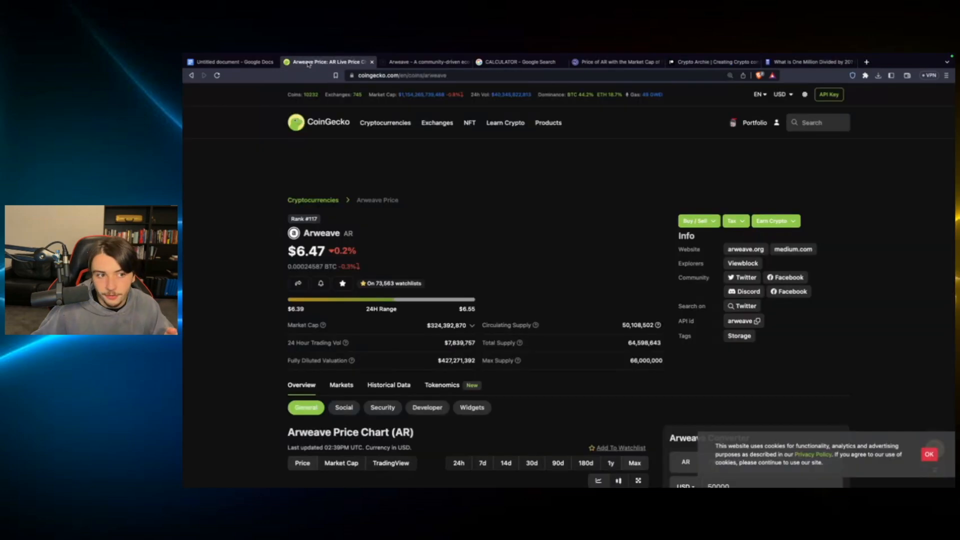
click(232, 61)
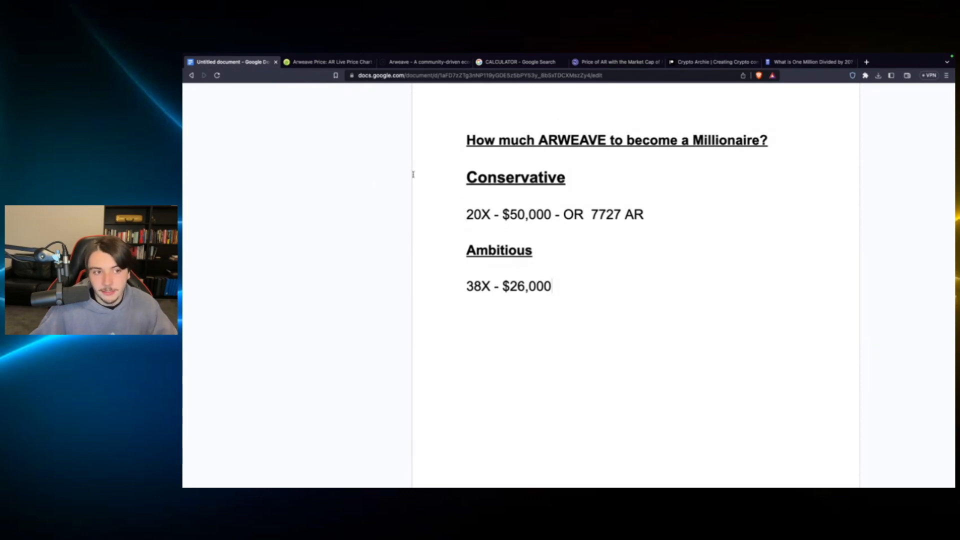
click(519, 61)
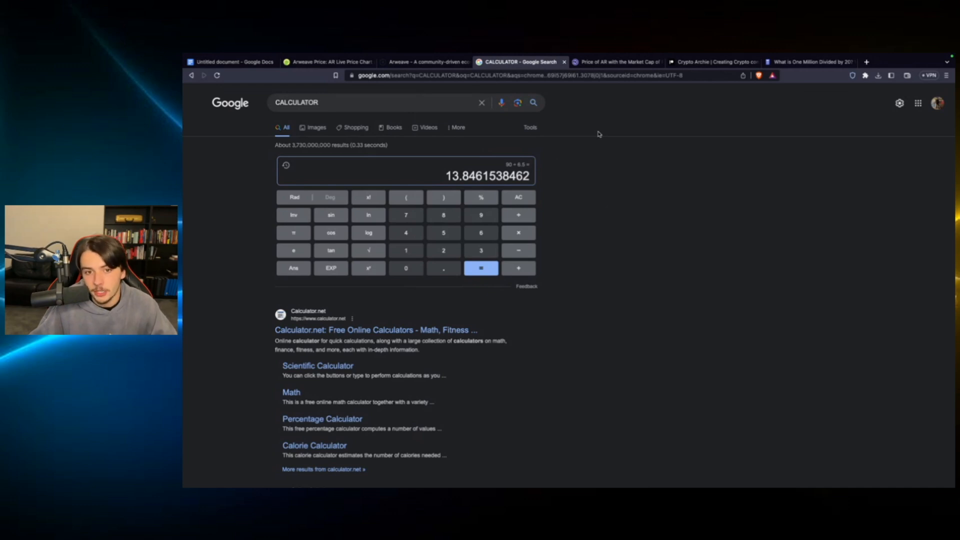
click(425, 61)
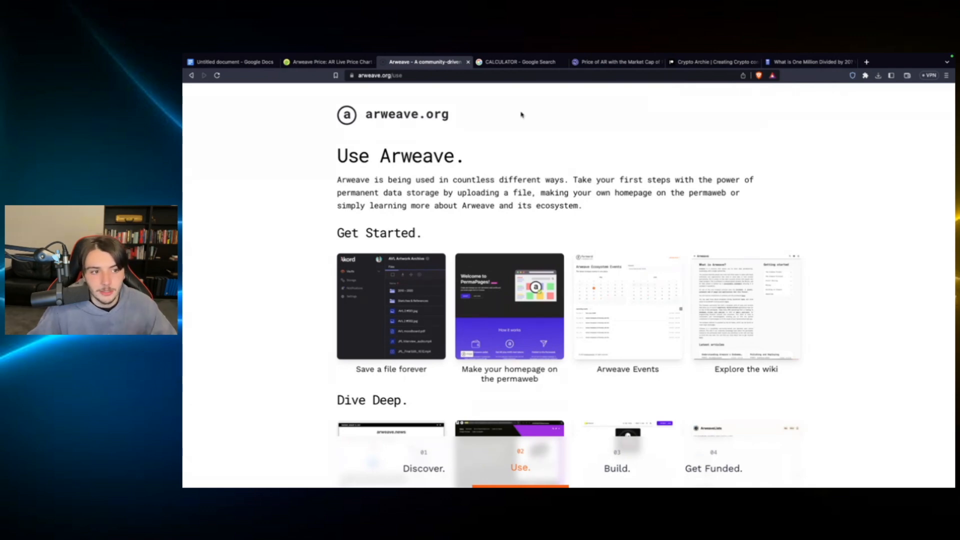
click(232, 61)
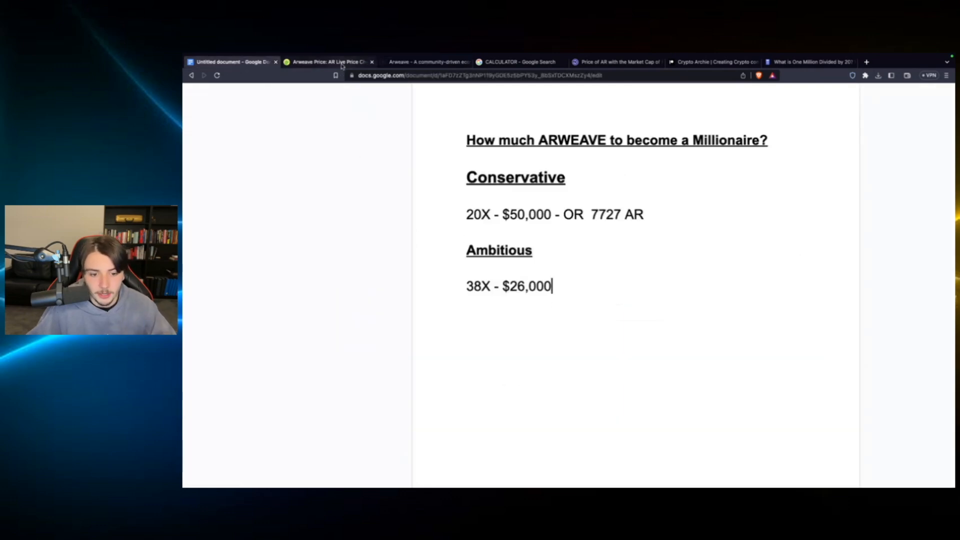
click(328, 62)
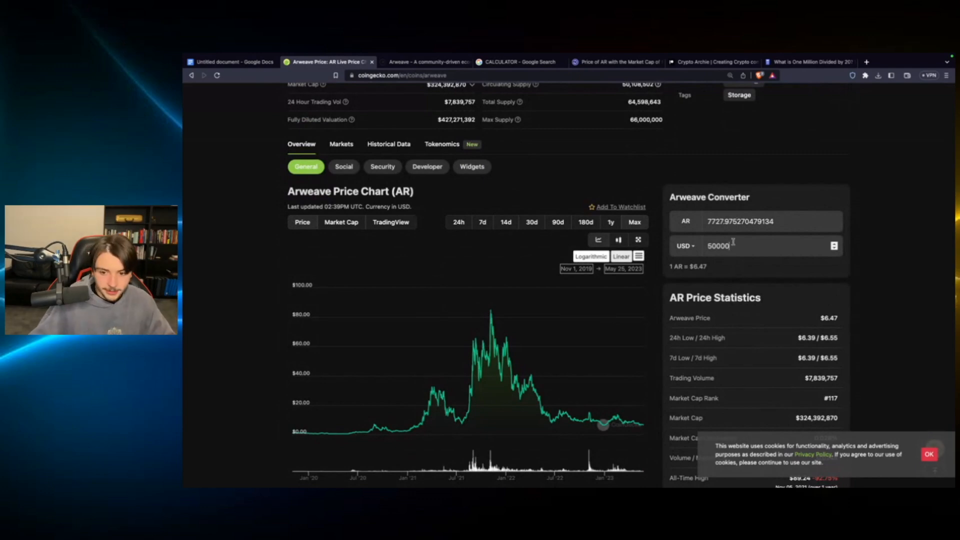
Step: Convert $26,000 to about 4,018.55 AR in CoinGecko's converter, then return to the document
text(26)
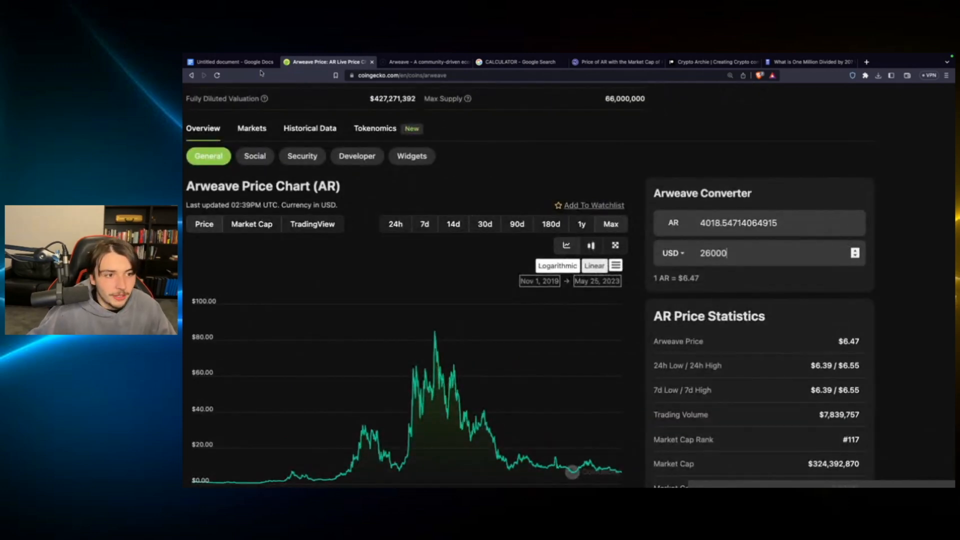
click(232, 61)
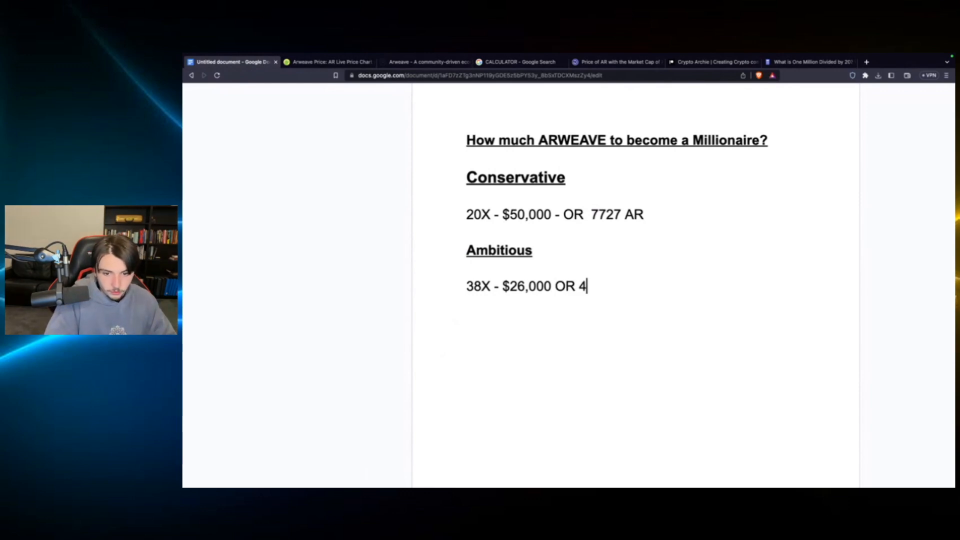
Step: Finish the Ambitious line as '38X - $26,000 OR 4000 AR' and add two blank lines
text(000 AR)
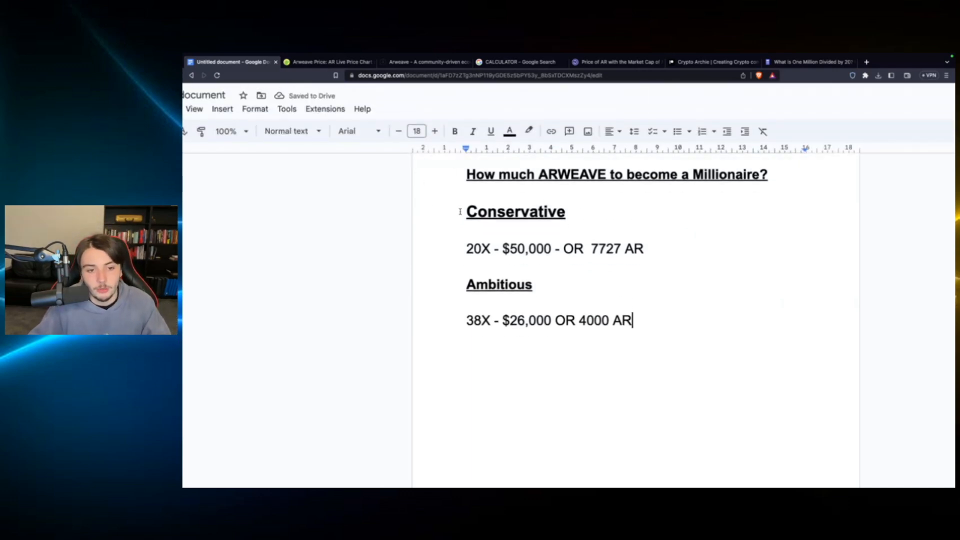
key(enter)
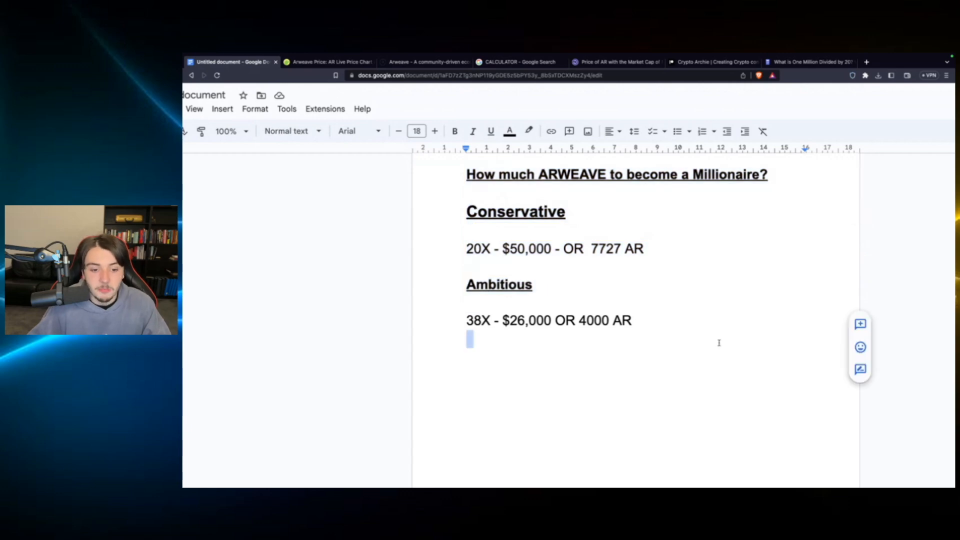
key(enter)
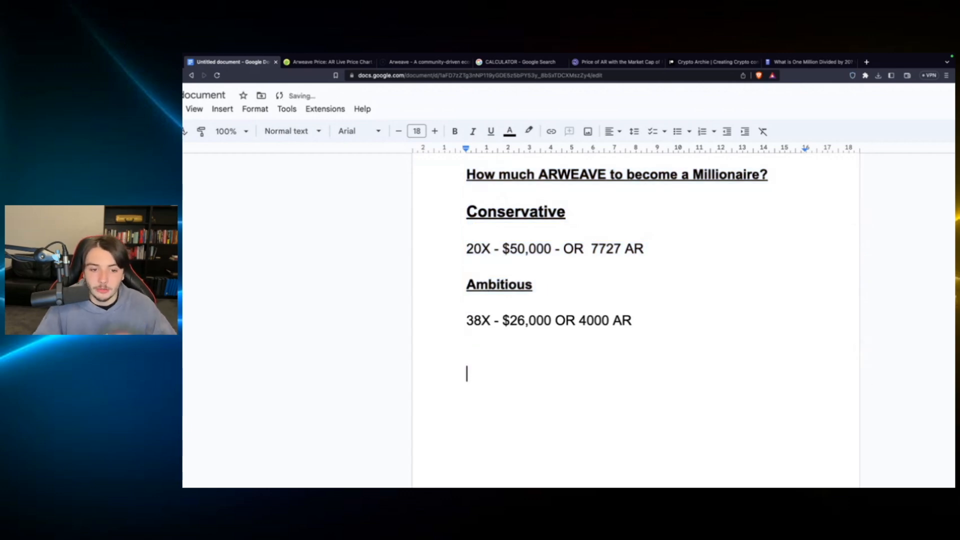